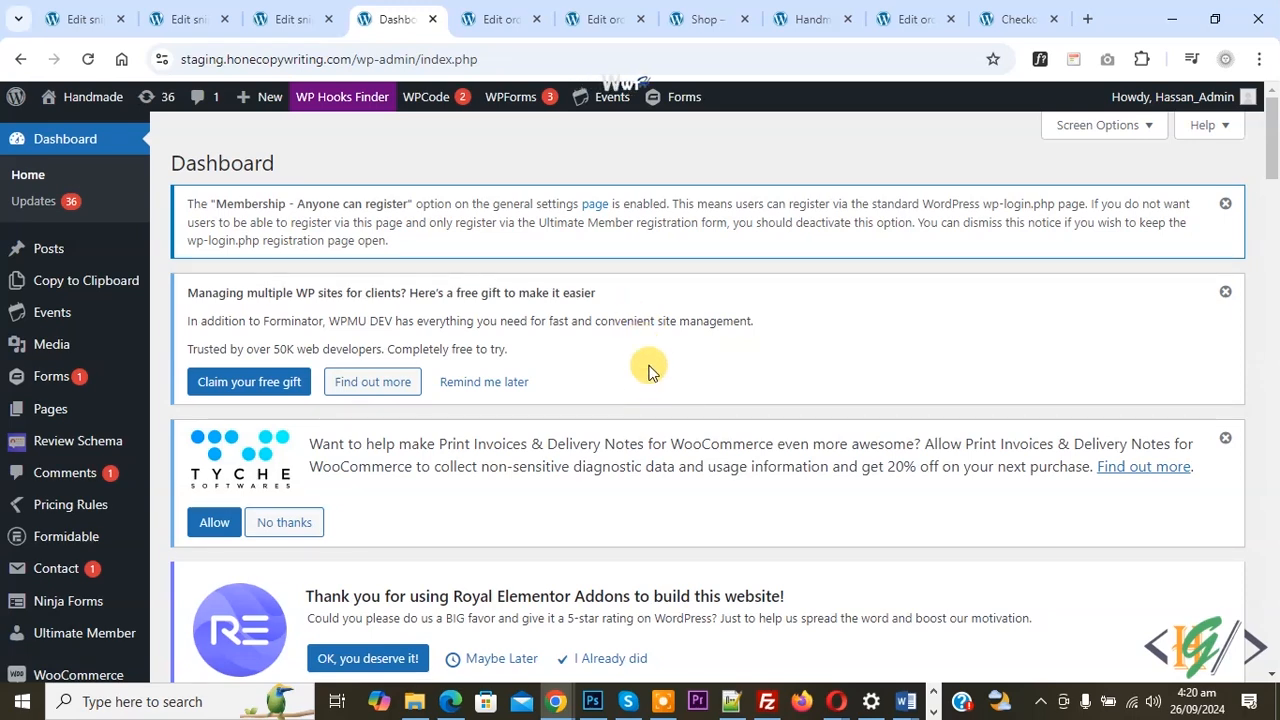
mouse_move(690, 378)
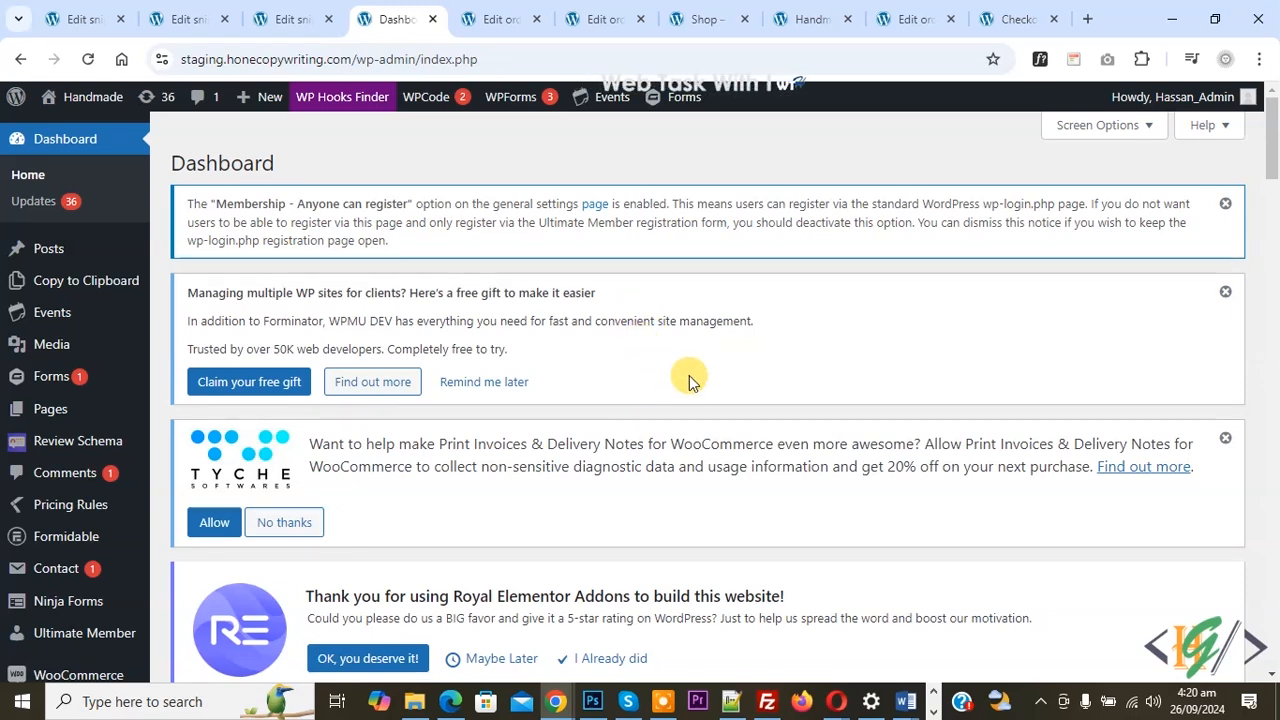
mouse_move(676, 324)
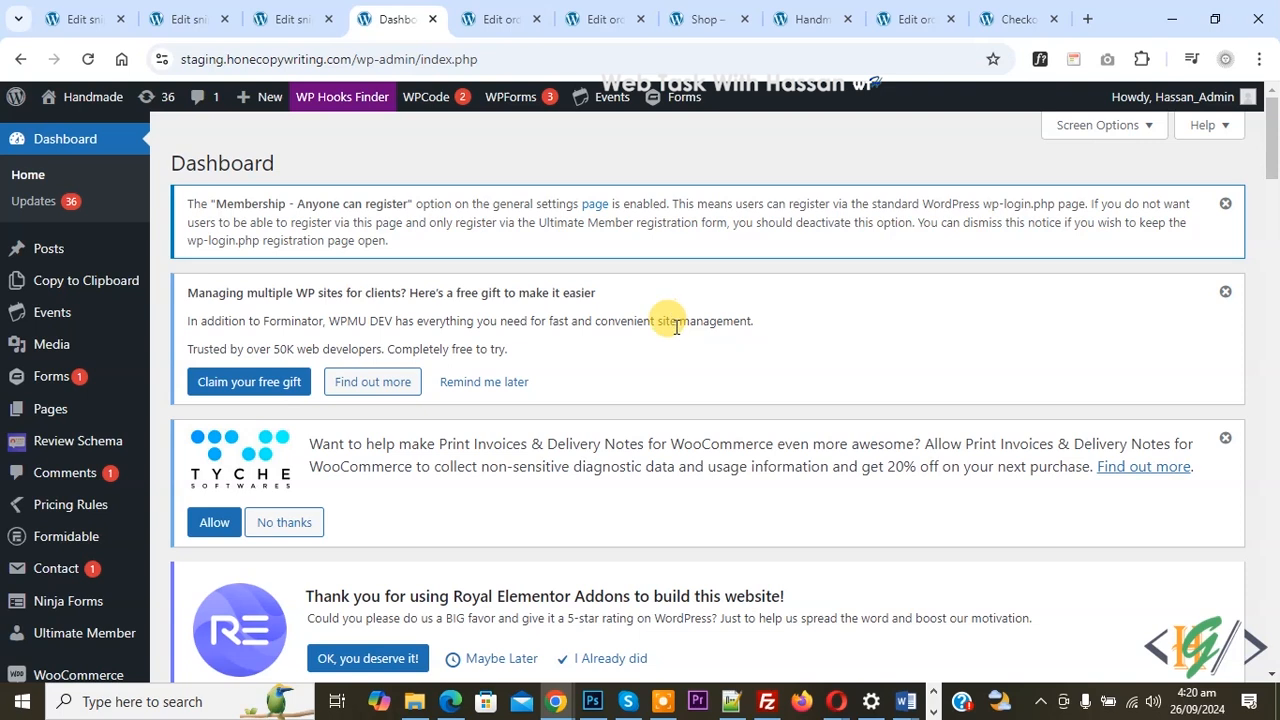
mouse_move(722, 364)
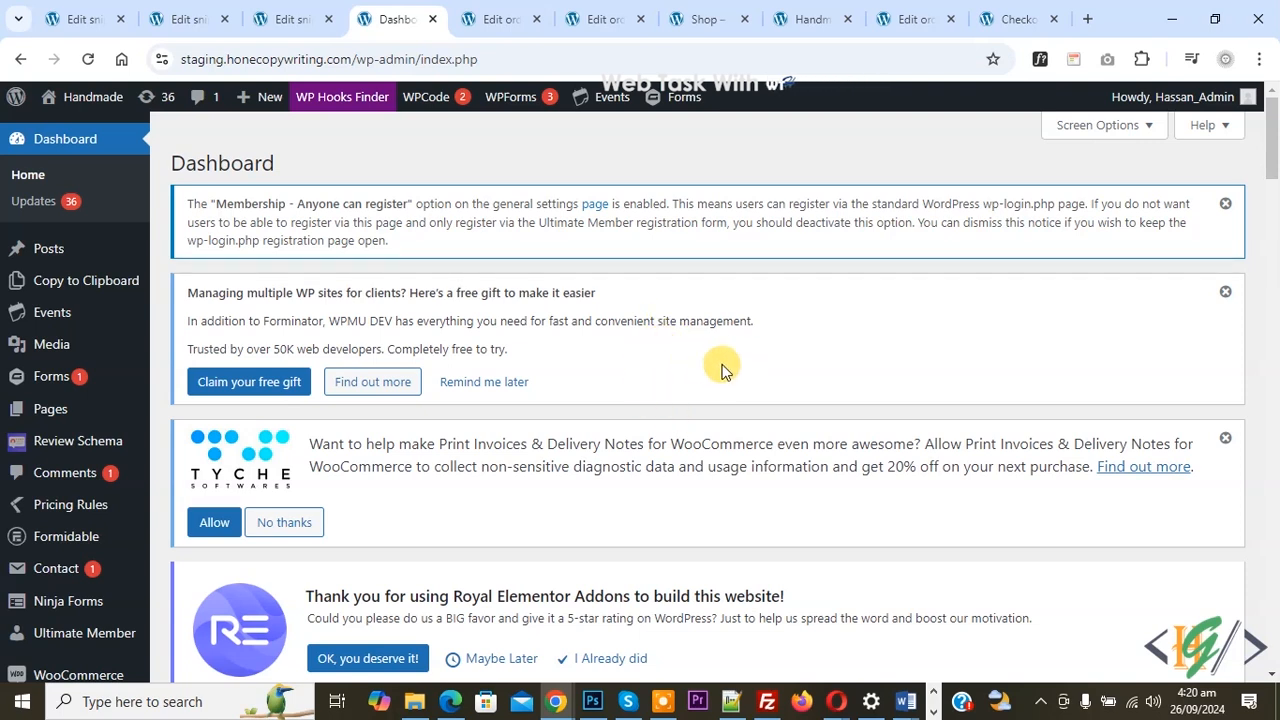
mouse_move(684, 400)
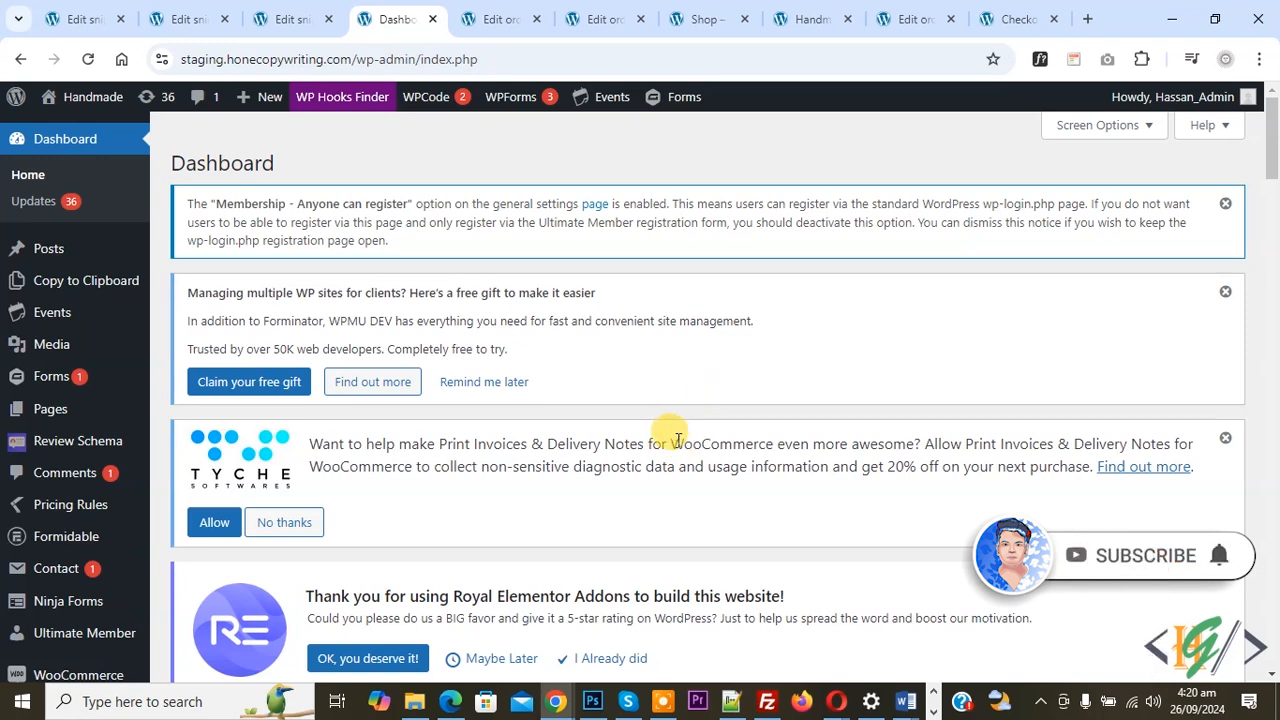
mouse_move(688, 436)
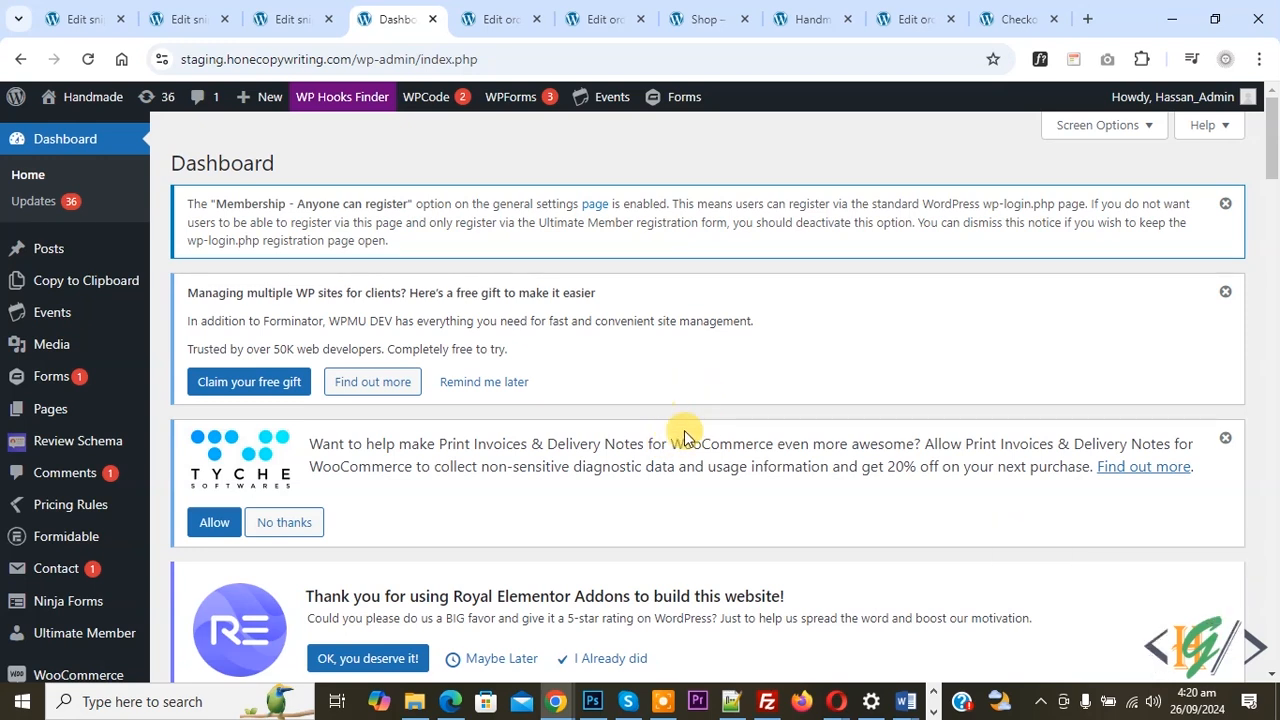
mouse_move(688, 412)
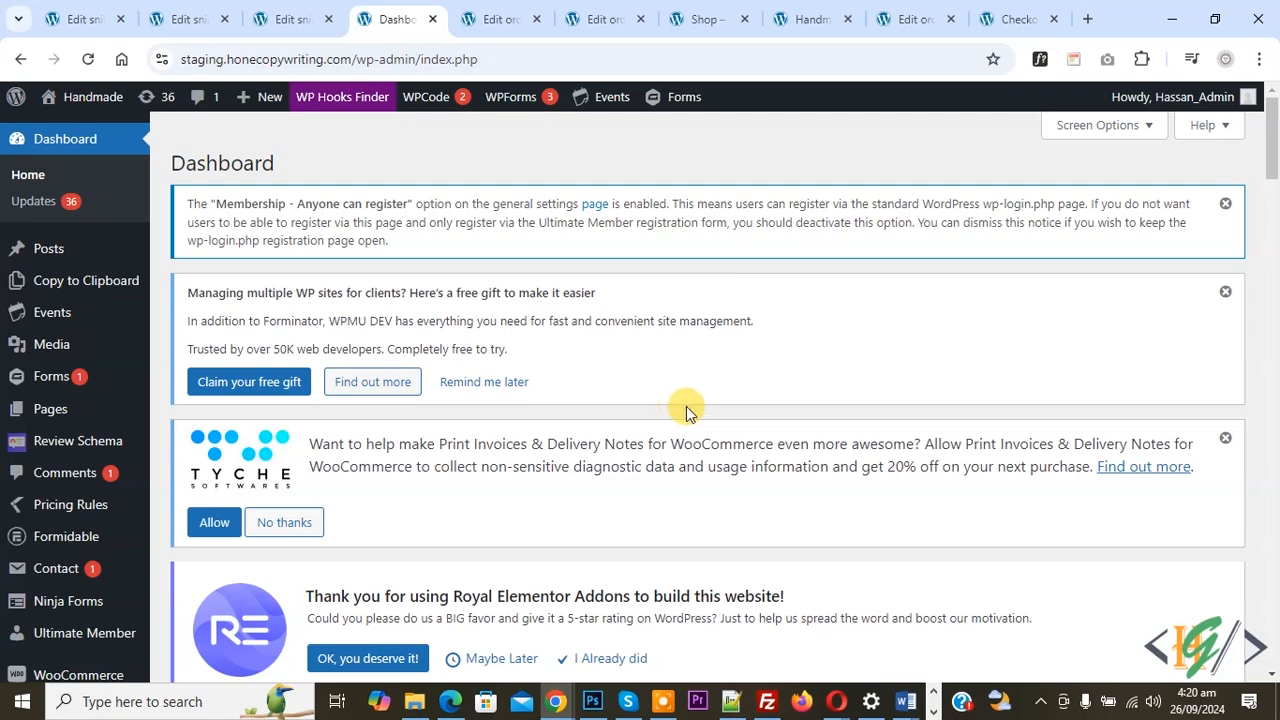
mouse_move(652, 378)
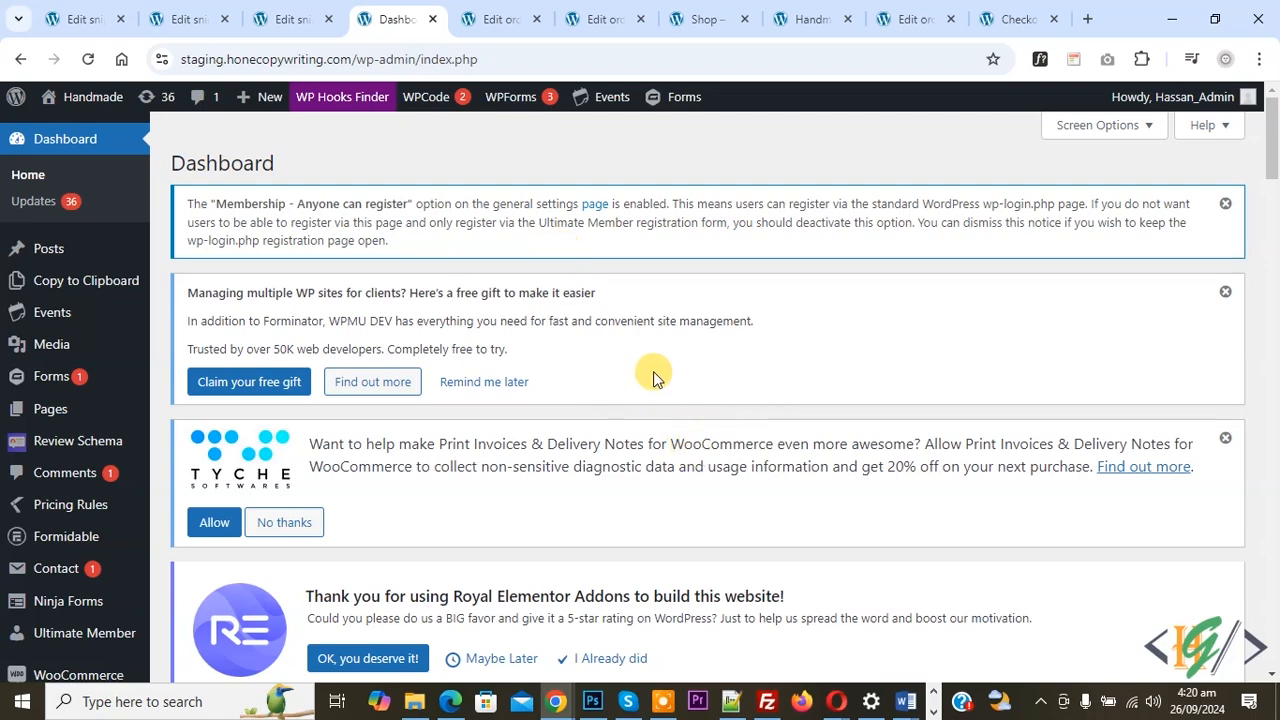
Go to Plugins > Add New to find Print Invoice & Delivery Notes for WooCommerce
scroll("down", 3)
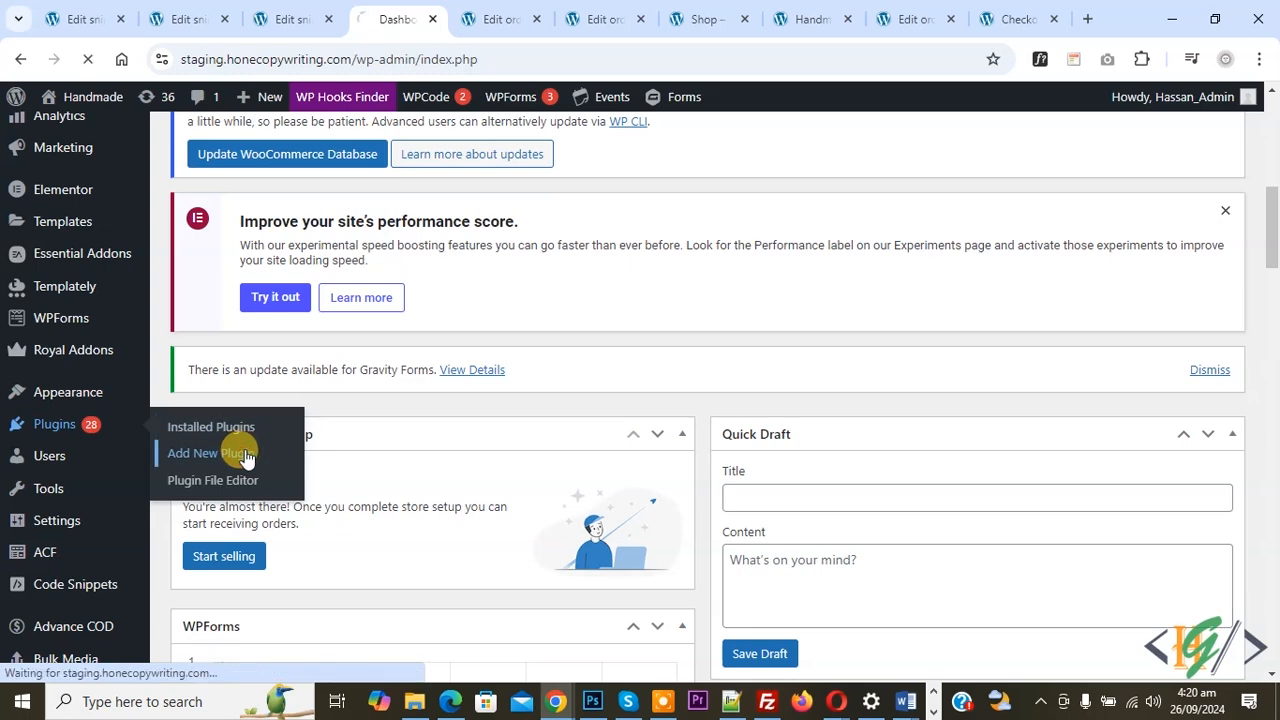
left_click(200, 452)
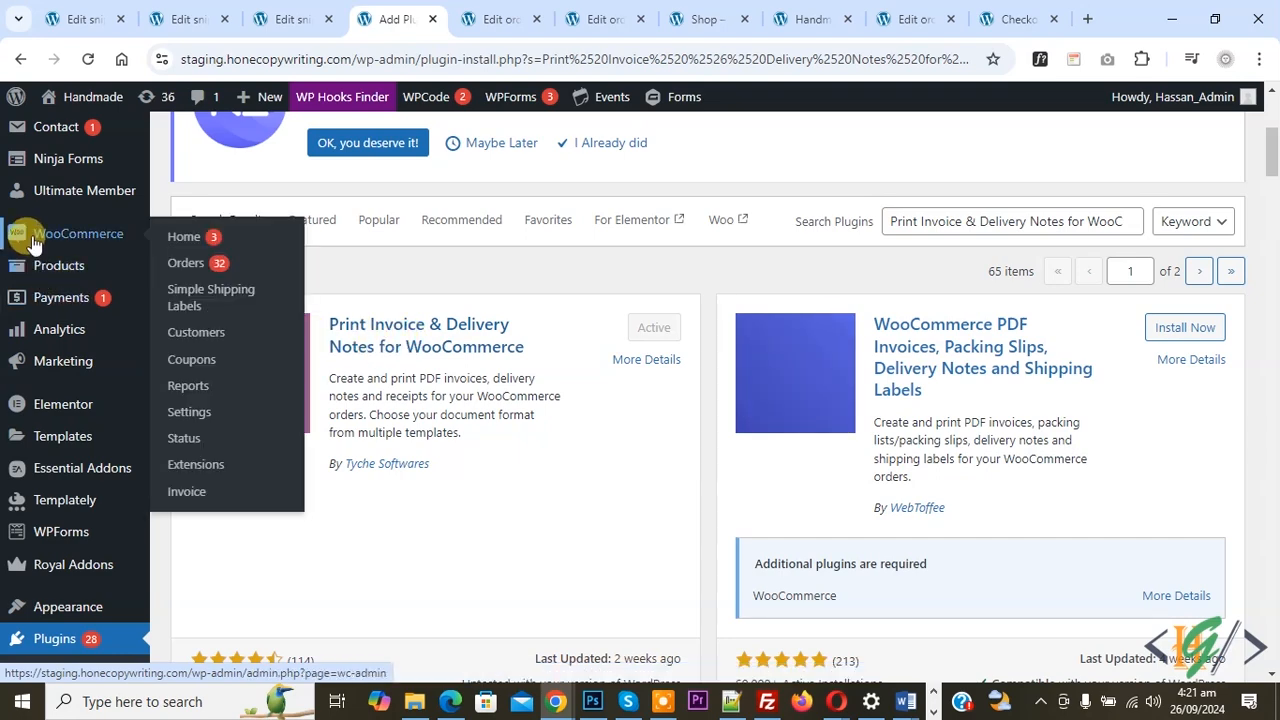
Reach the Invoice settings under WooCommerce > Settings, showing shop WebTask With Hassan
left_click(188, 412)
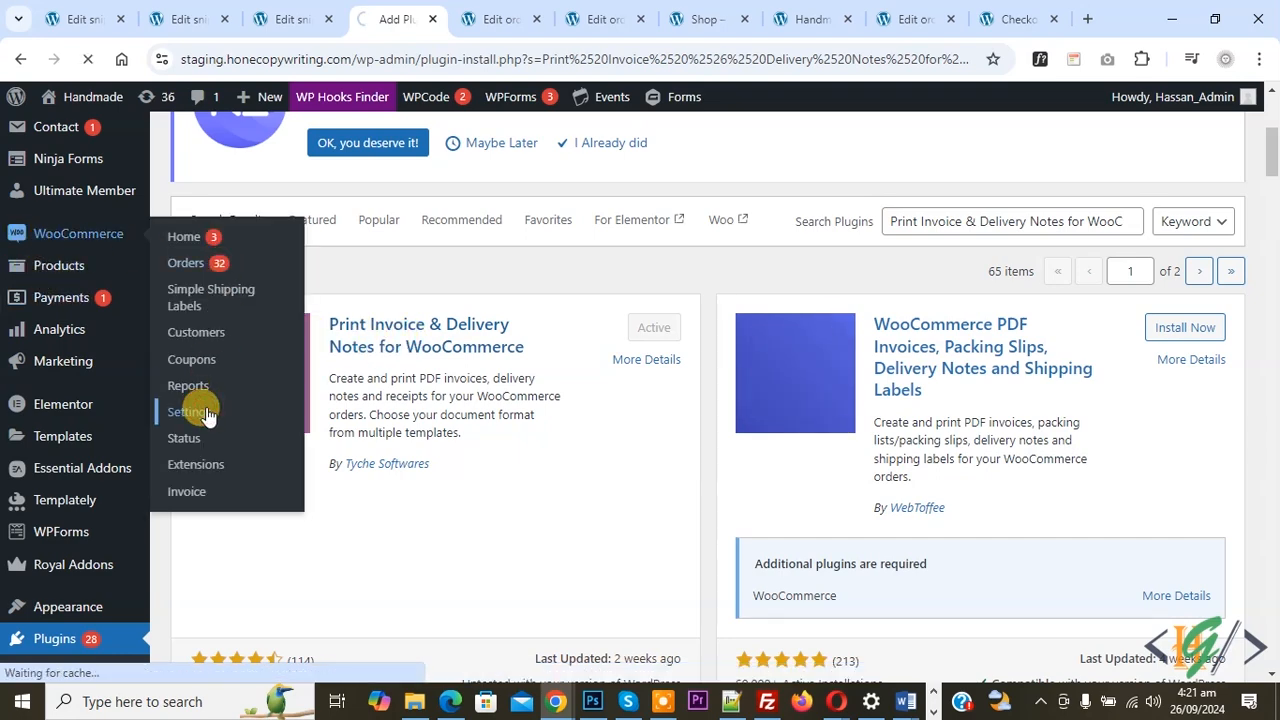
left_click(192, 412)
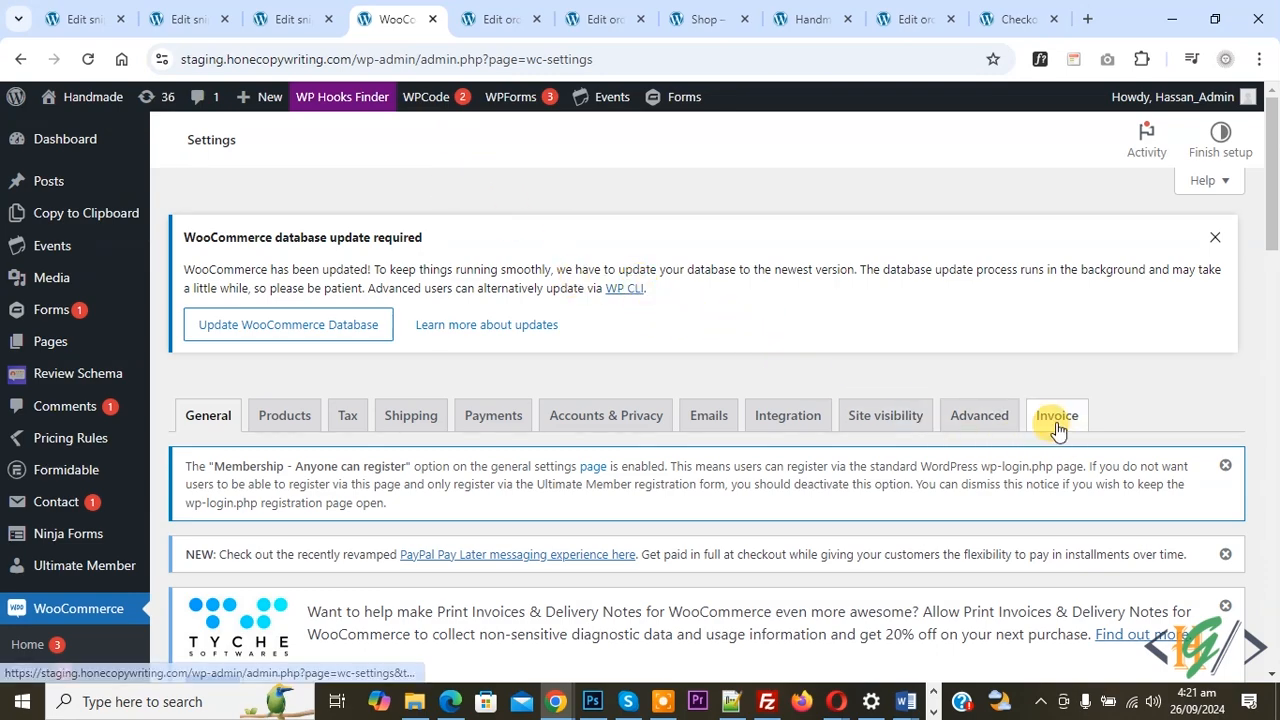
left_click(1056, 414)
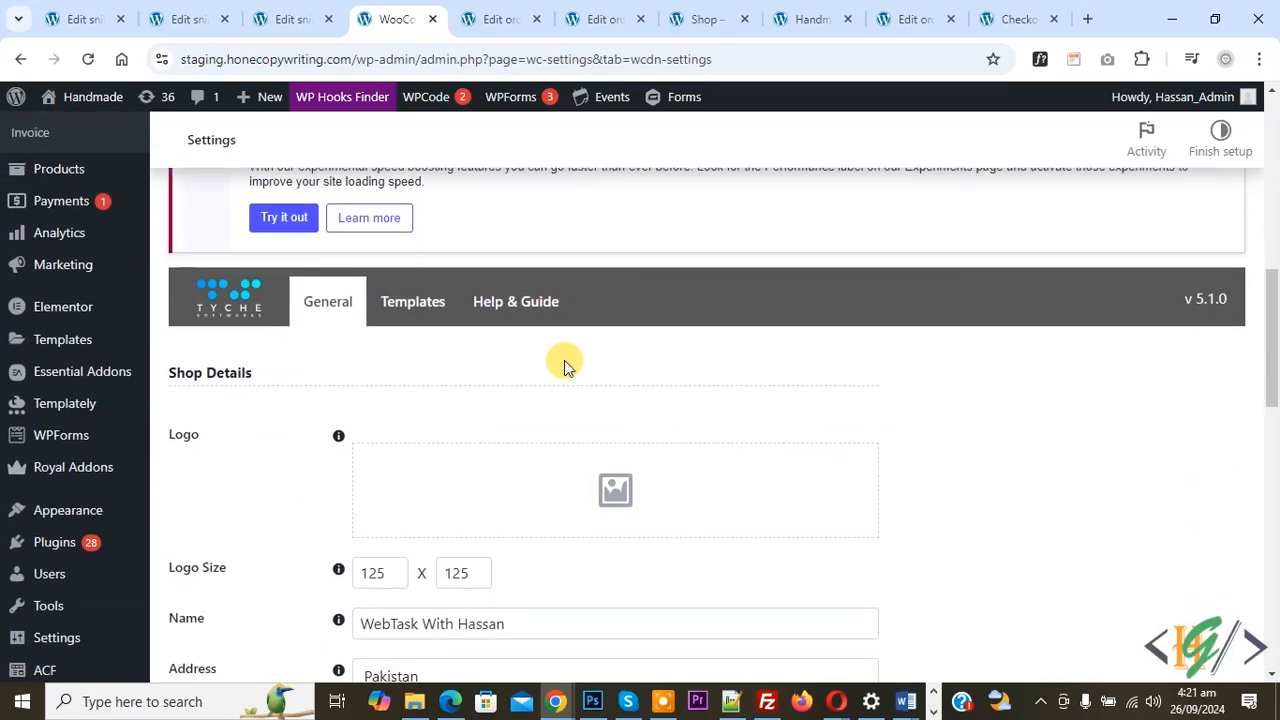
mouse_move(316, 360)
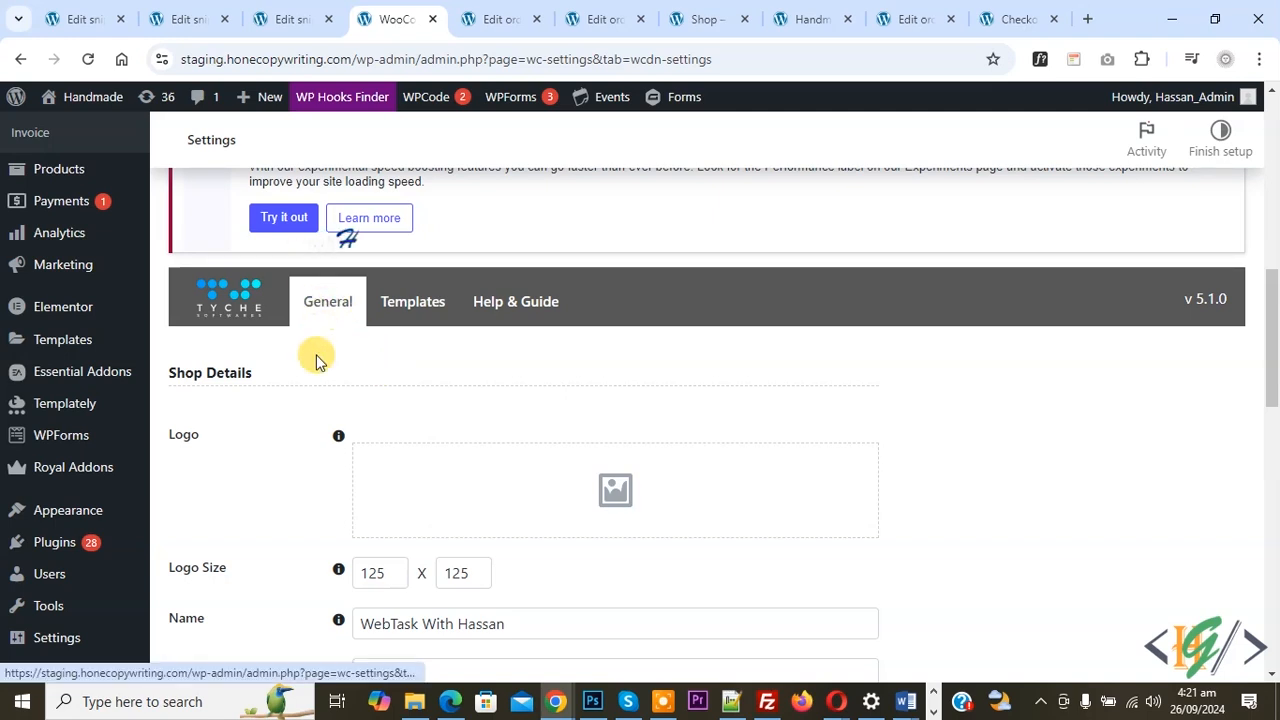
scroll("down", 3)
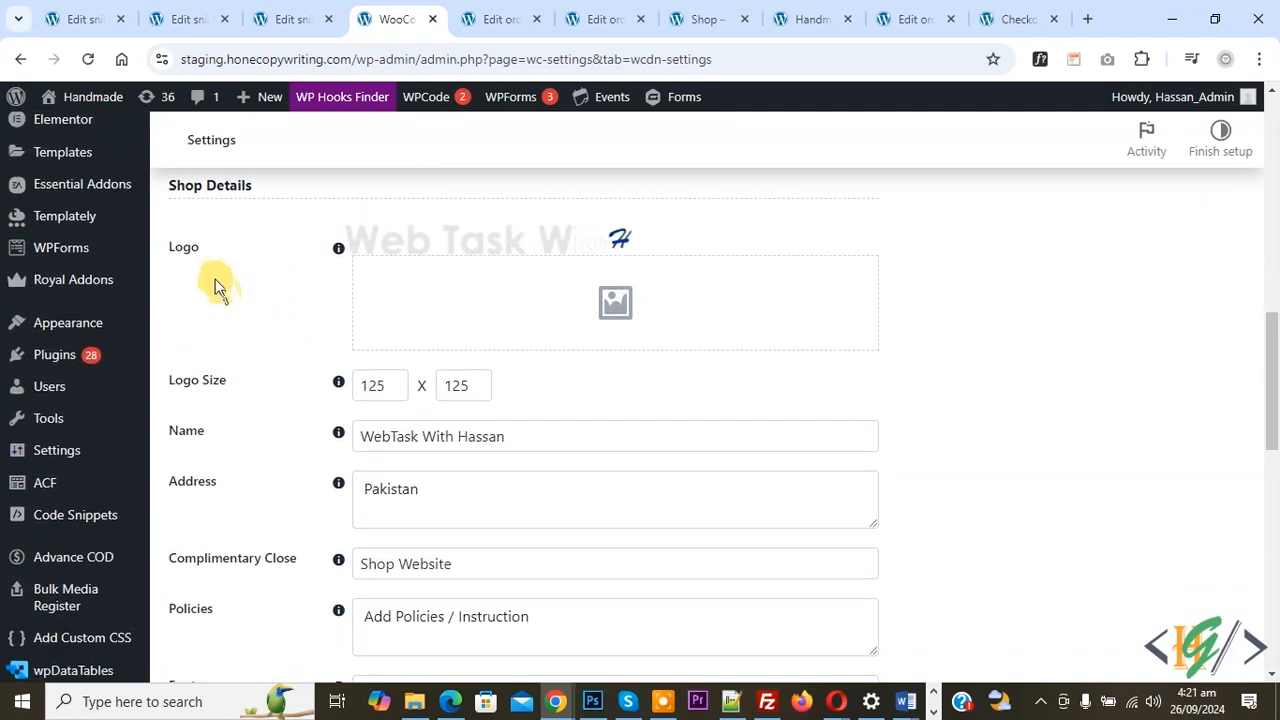
mouse_move(220, 488)
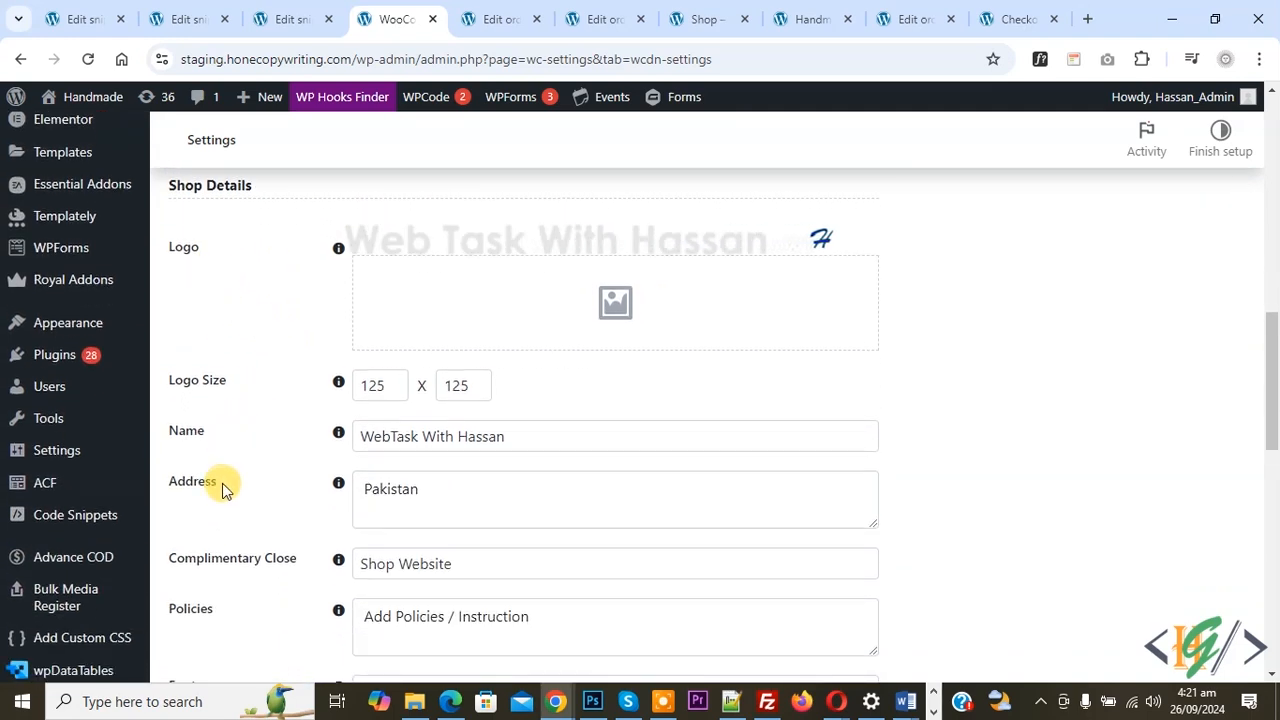
mouse_move(270, 588)
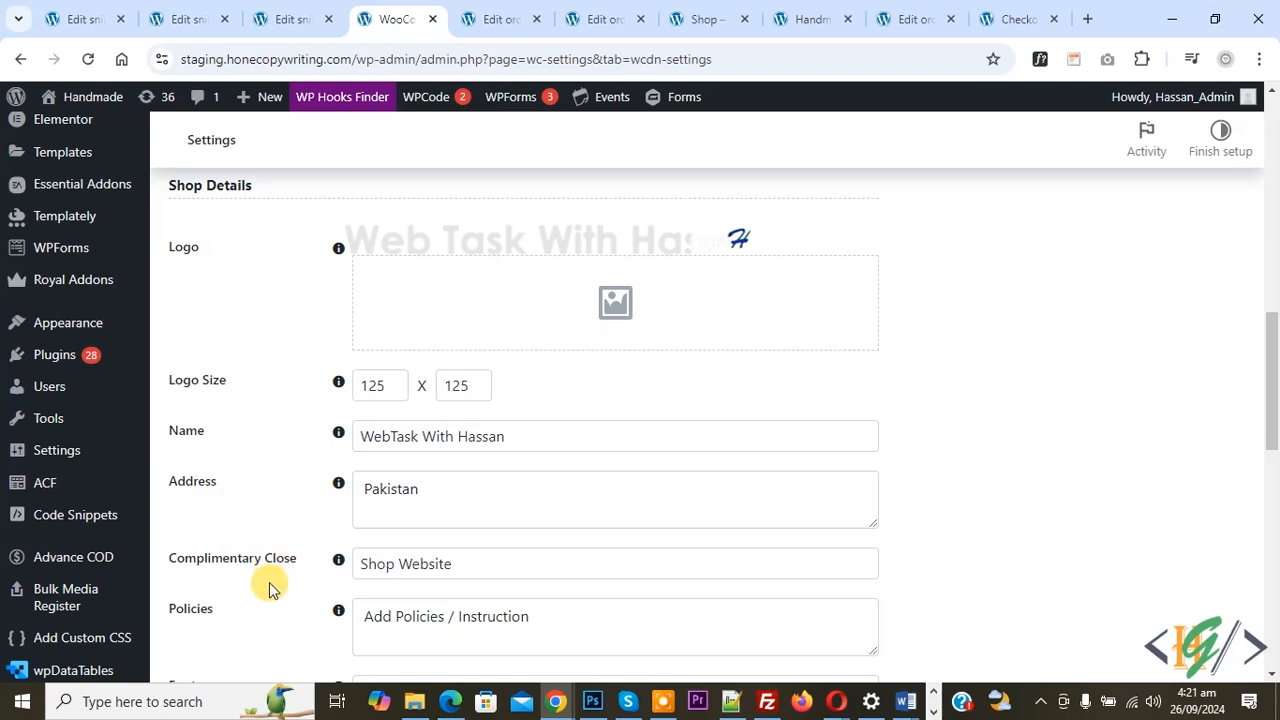
scroll("down", 3)
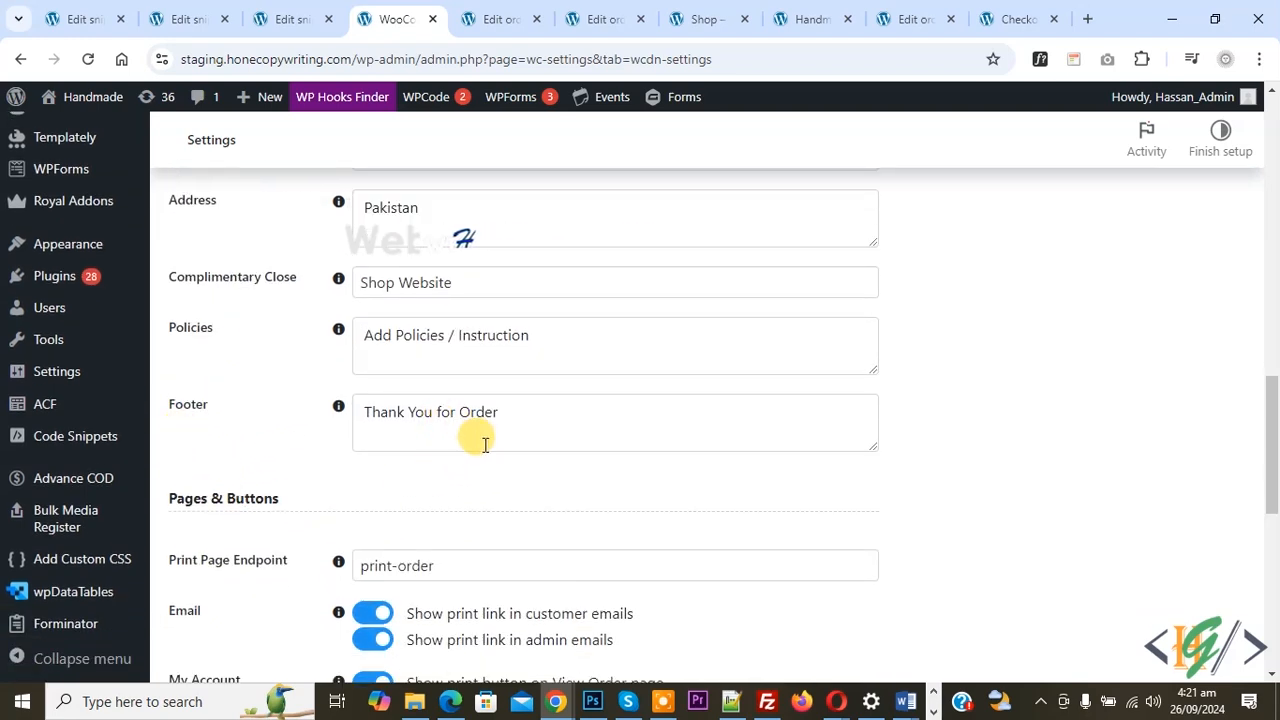
mouse_move(216, 584)
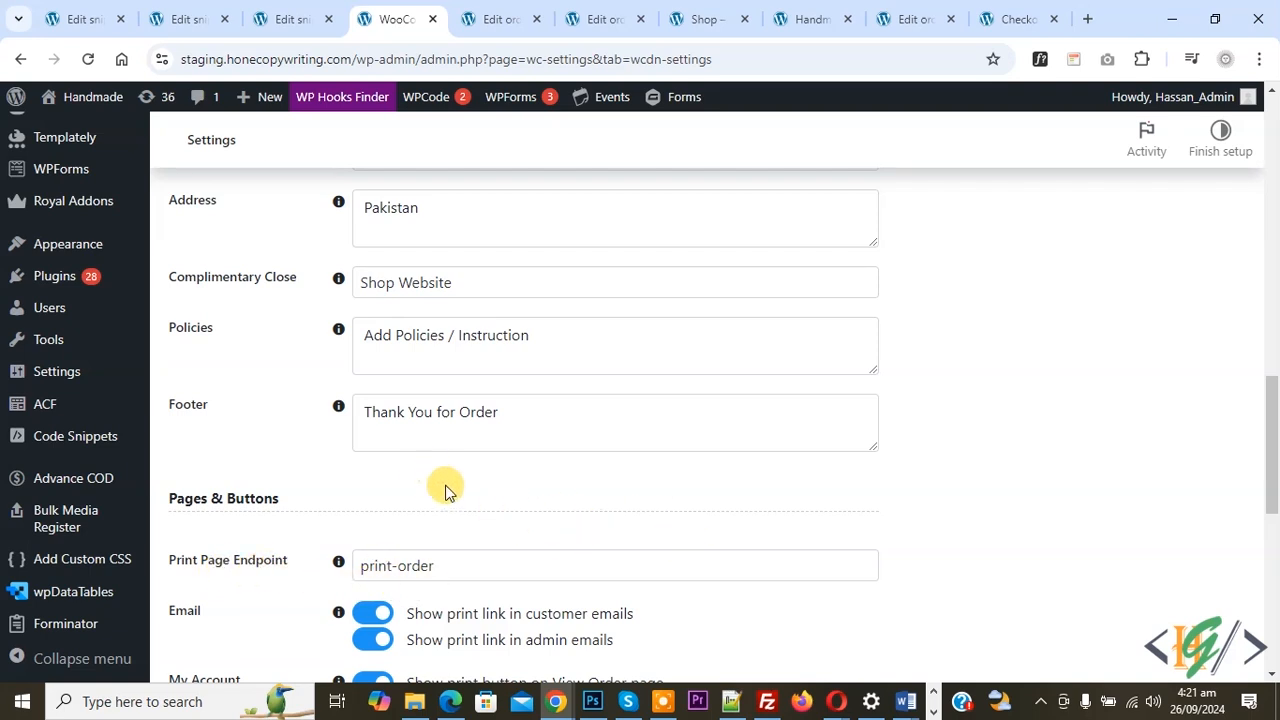
scroll("down", 3)
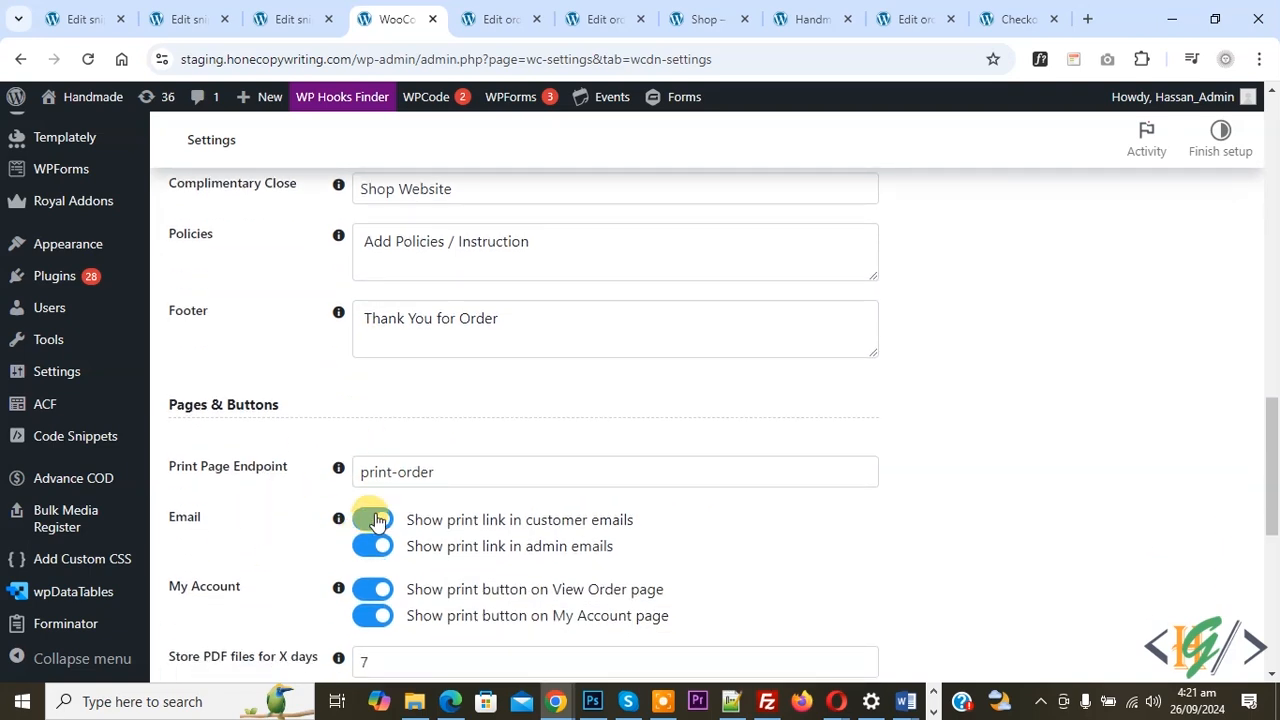
left_click(372, 520)
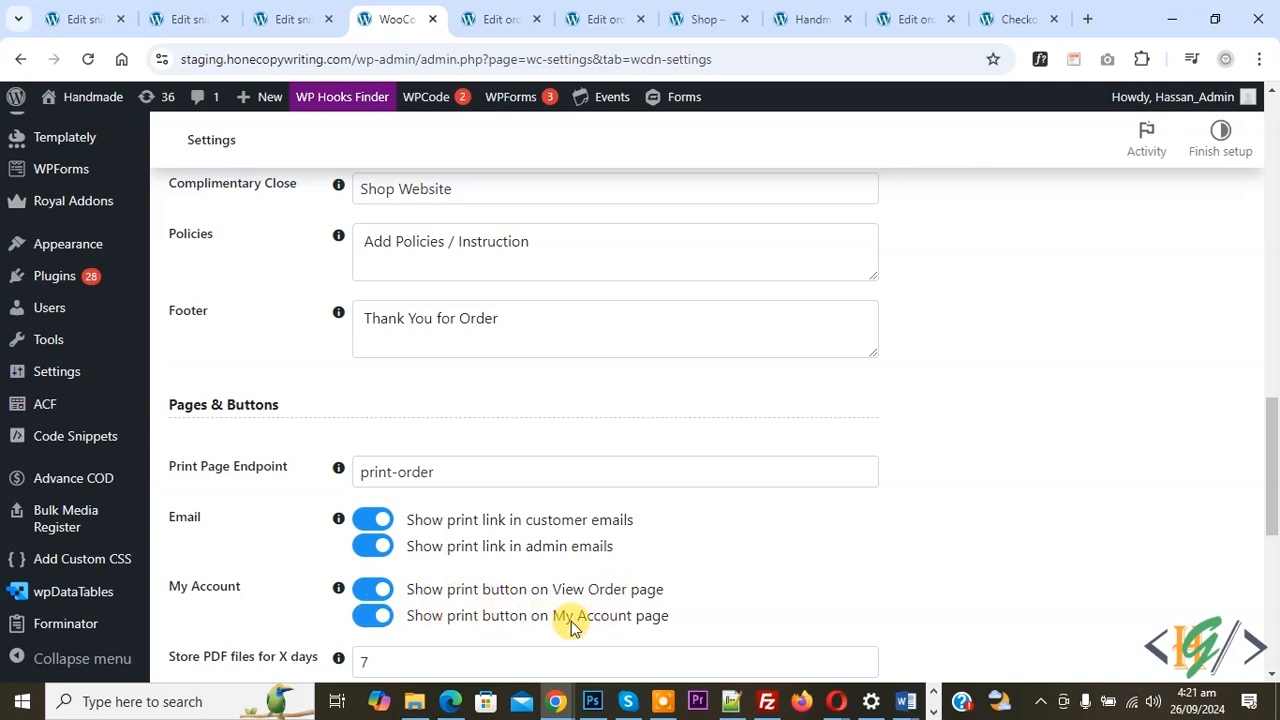
scroll("down", 3)
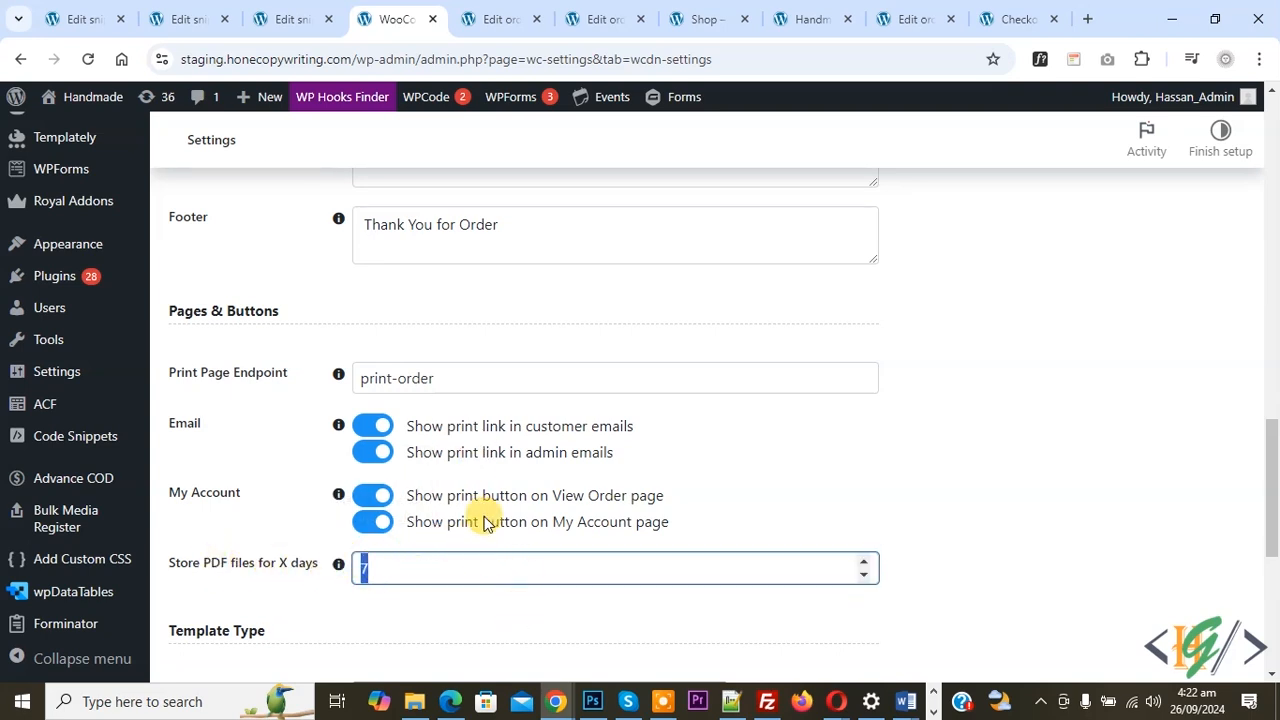
scroll("up", 3)
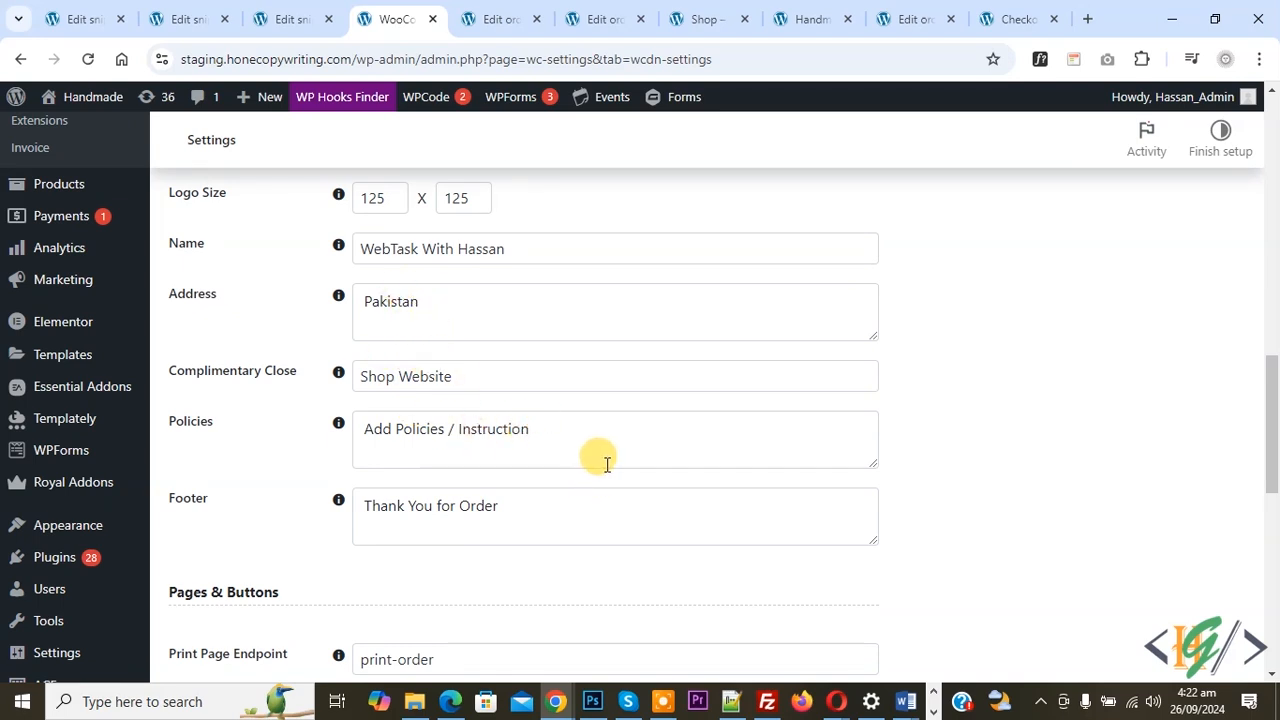
mouse_move(652, 474)
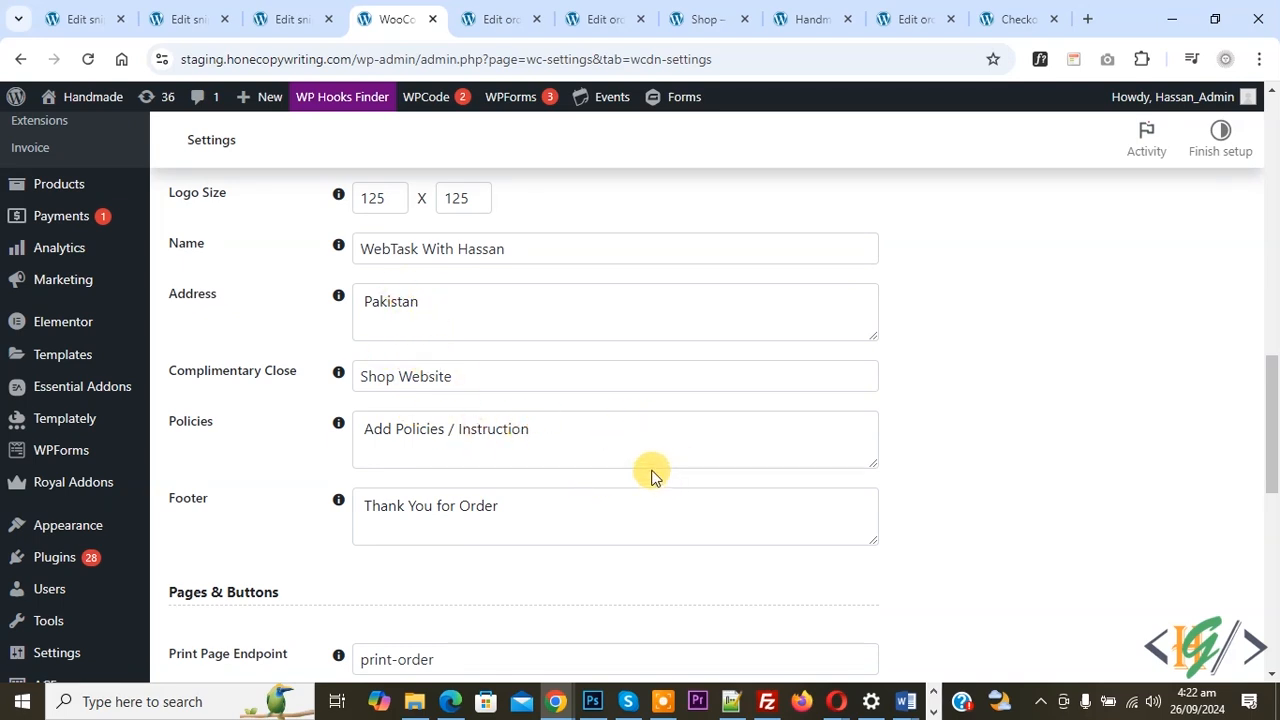
mouse_move(670, 456)
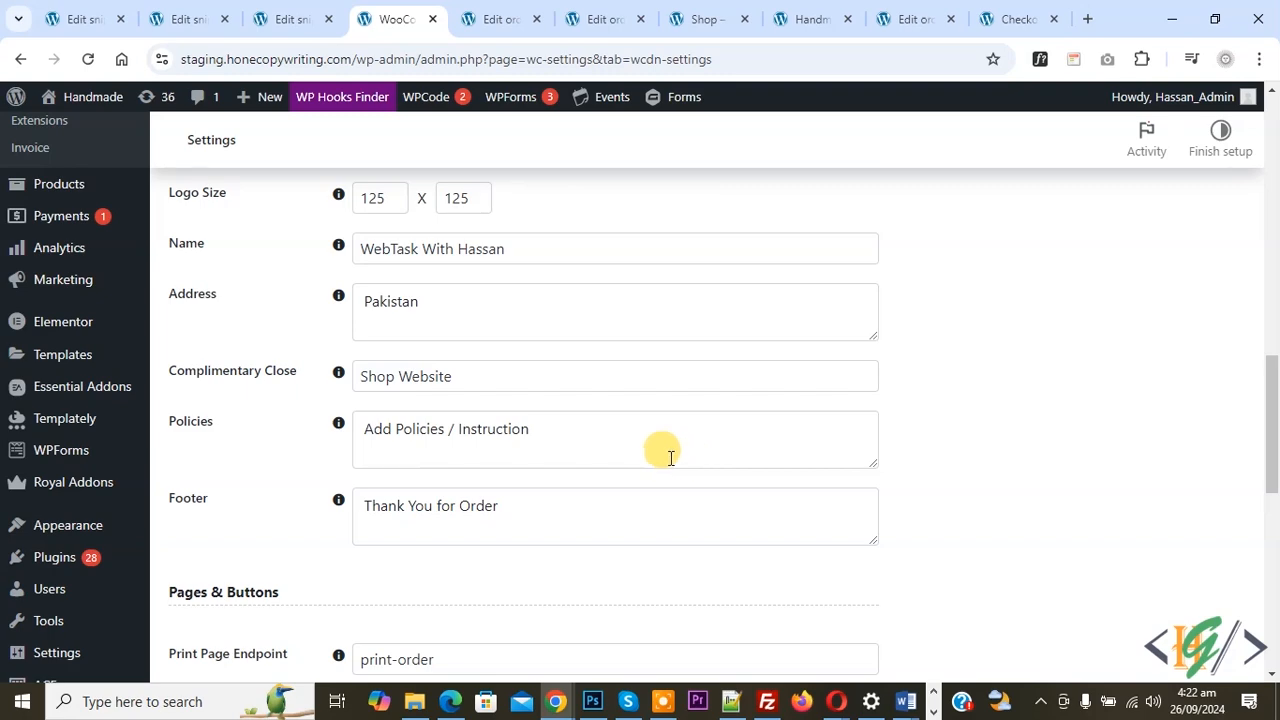
mouse_move(628, 428)
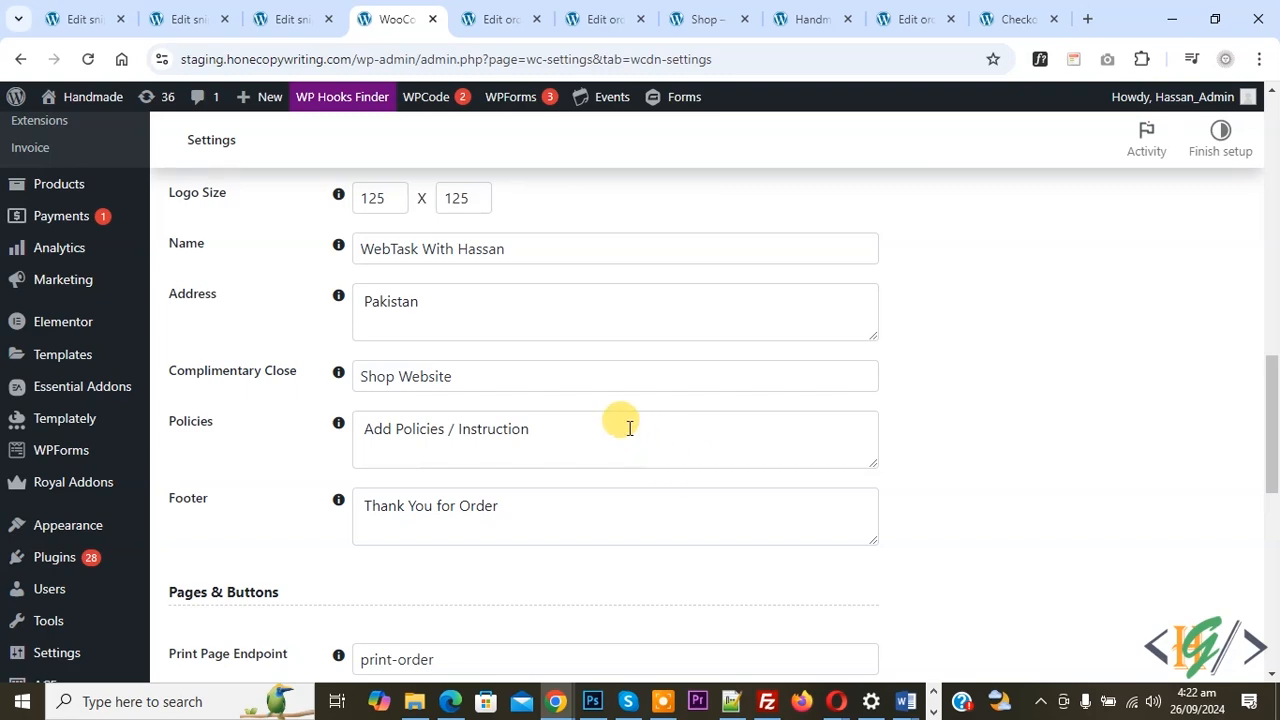
scroll("down", 3)
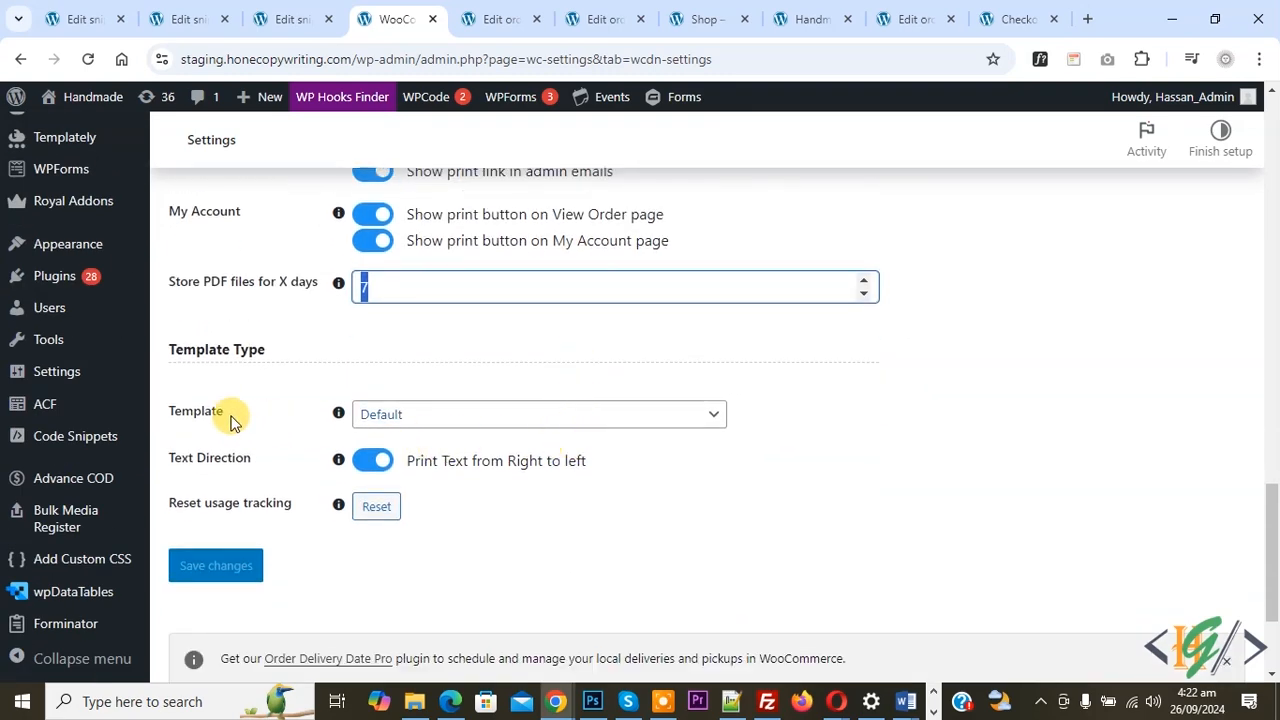
left_click(538, 414)
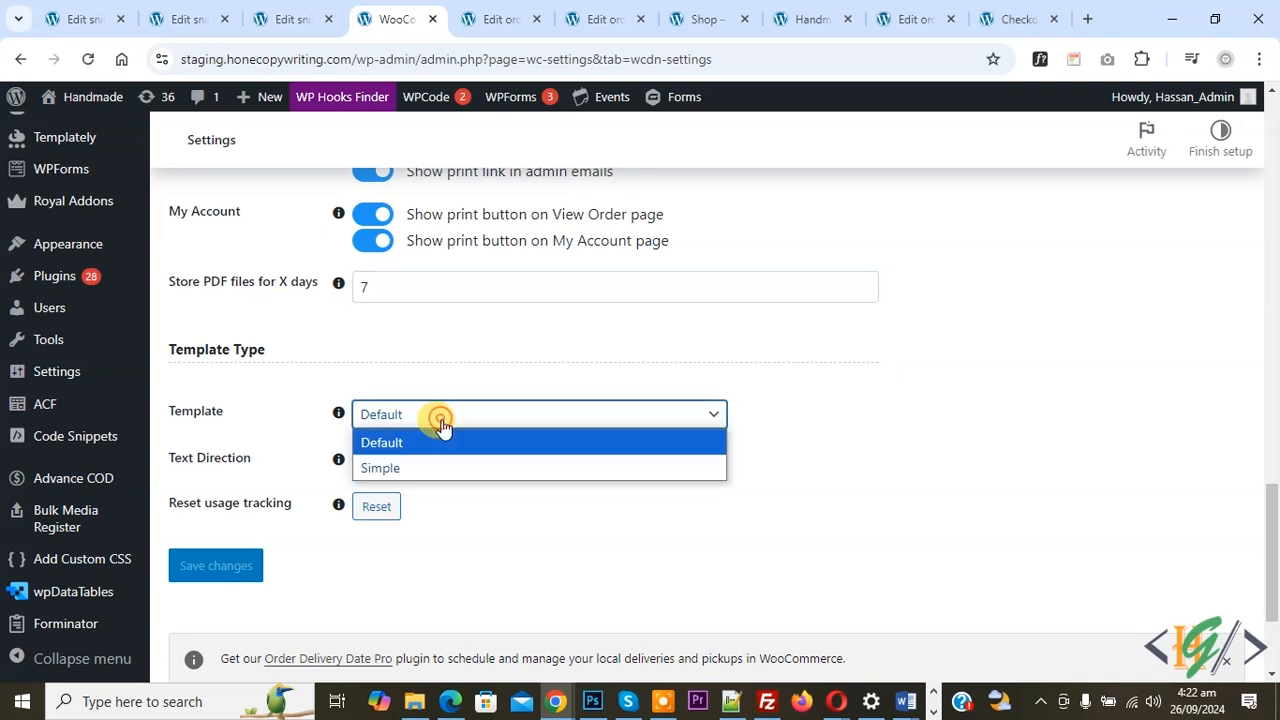
left_click(380, 442)
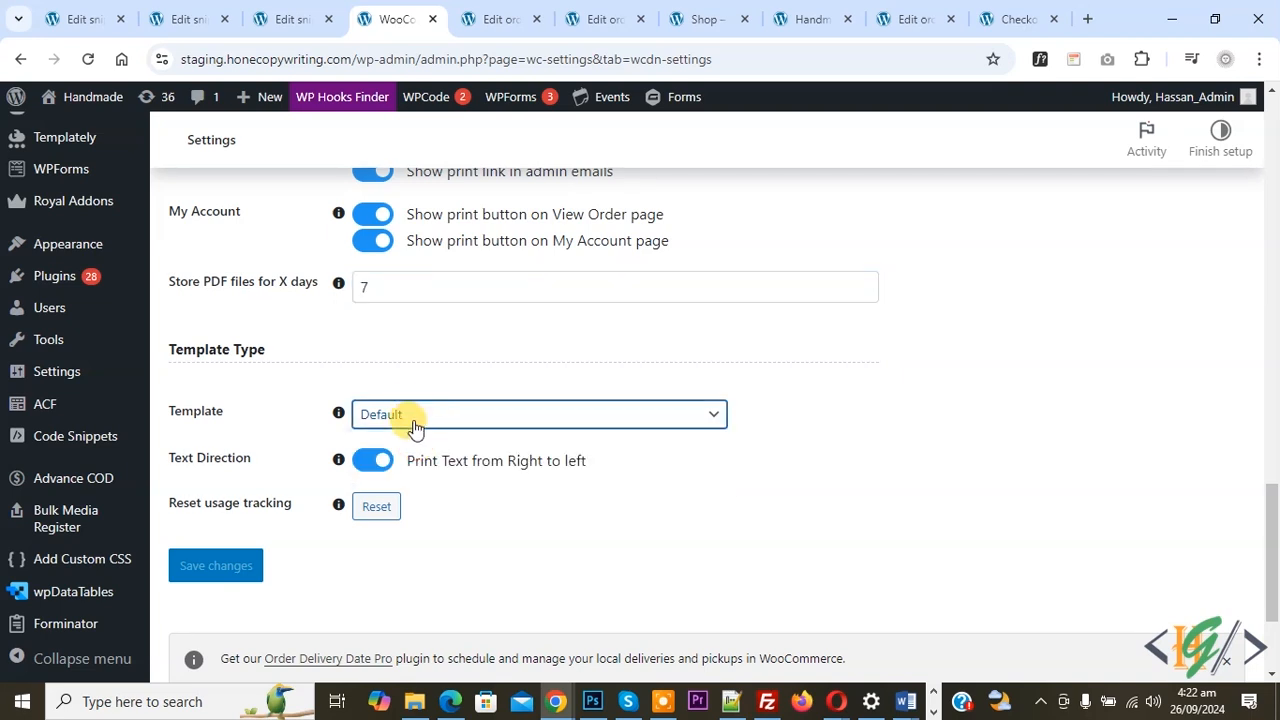
mouse_move(336, 504)
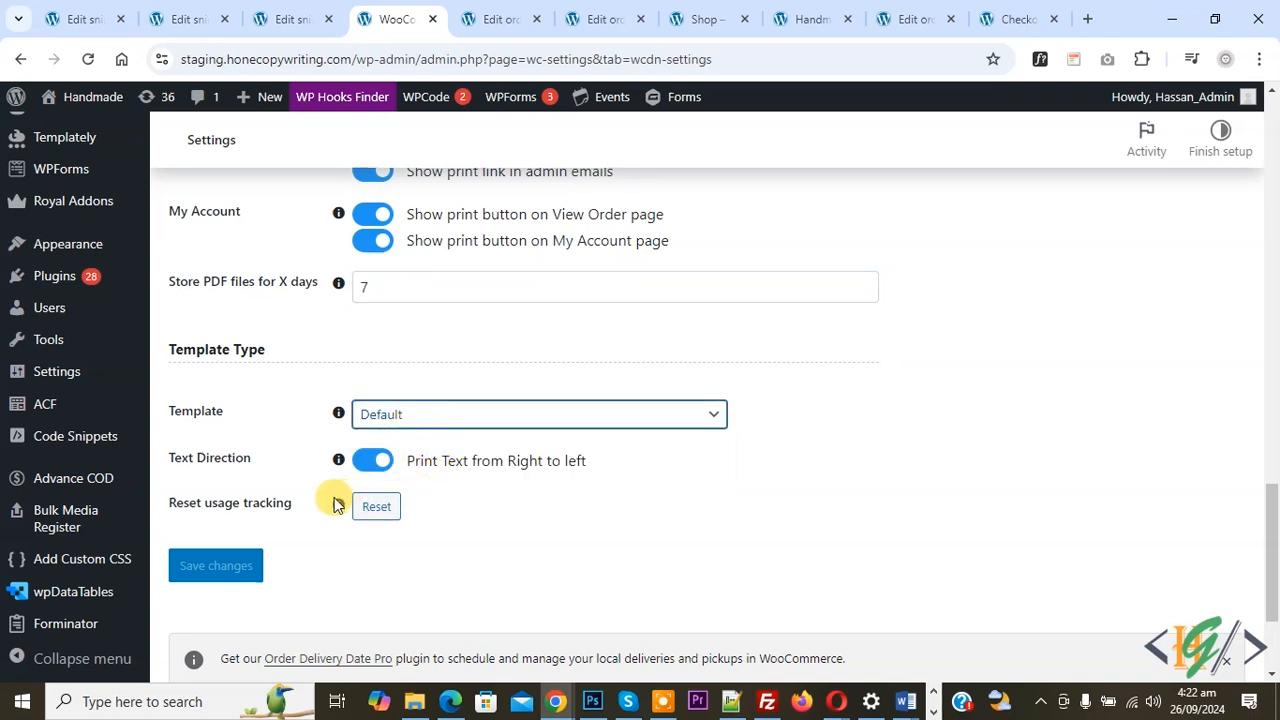
mouse_move(556, 576)
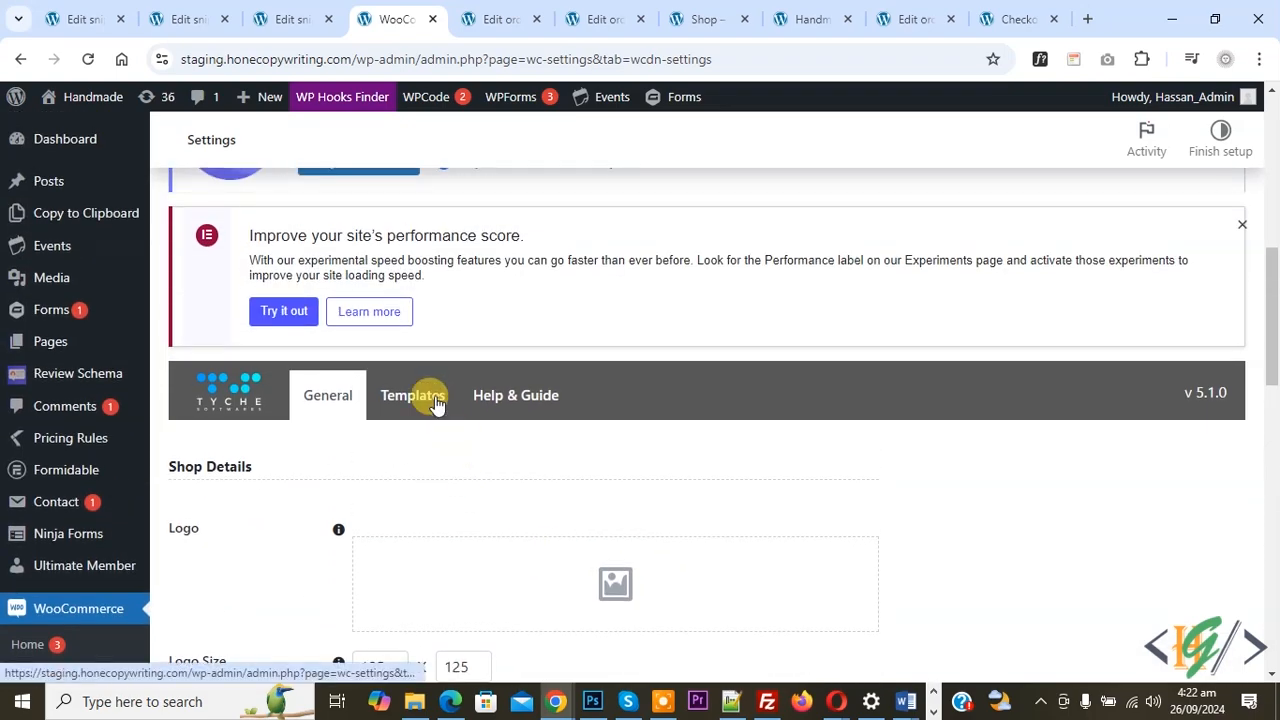
Switch the Templates settings to the Receipt template, leaving without saving
left_click(412, 394)
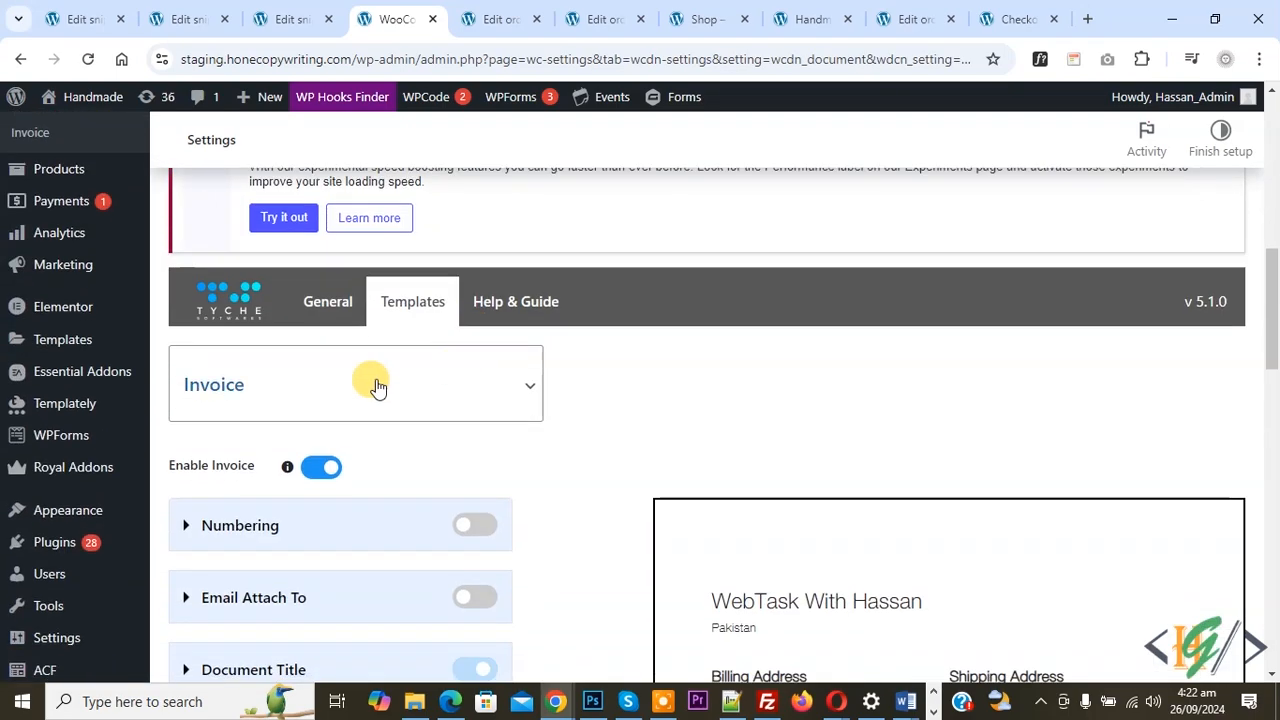
left_click(356, 384)
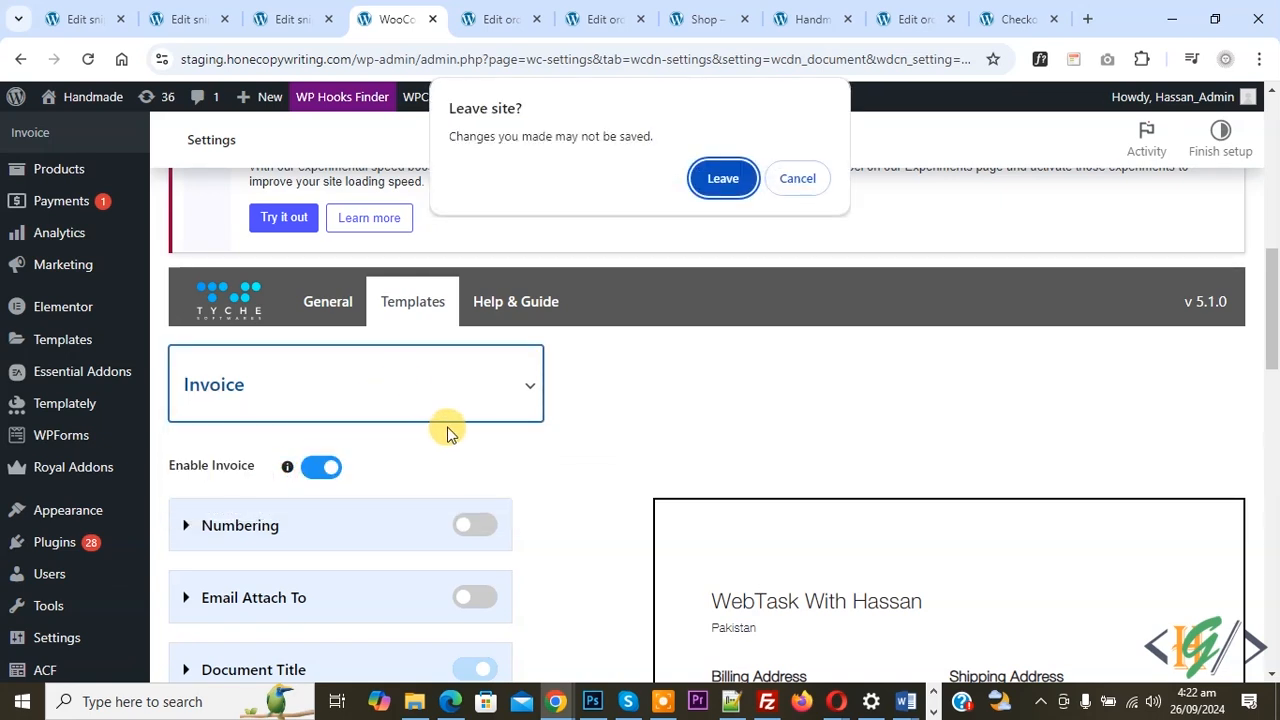
left_click(722, 178)
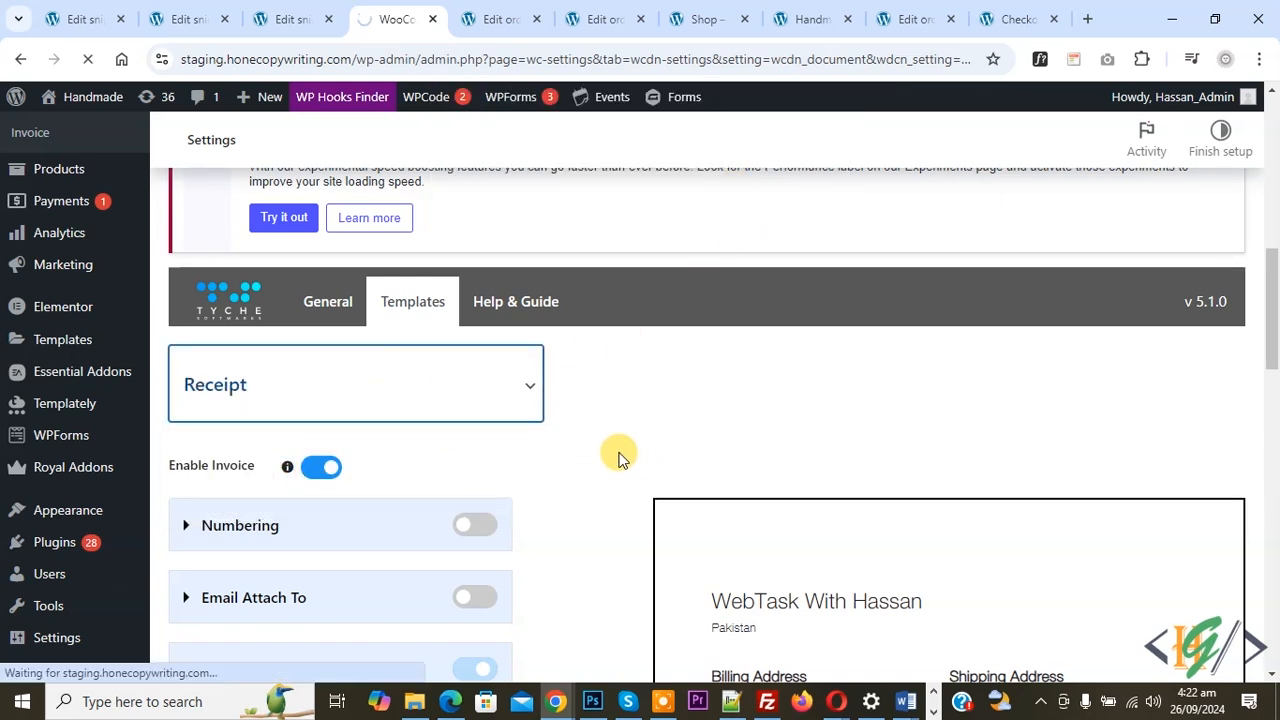
scroll("down", 3)
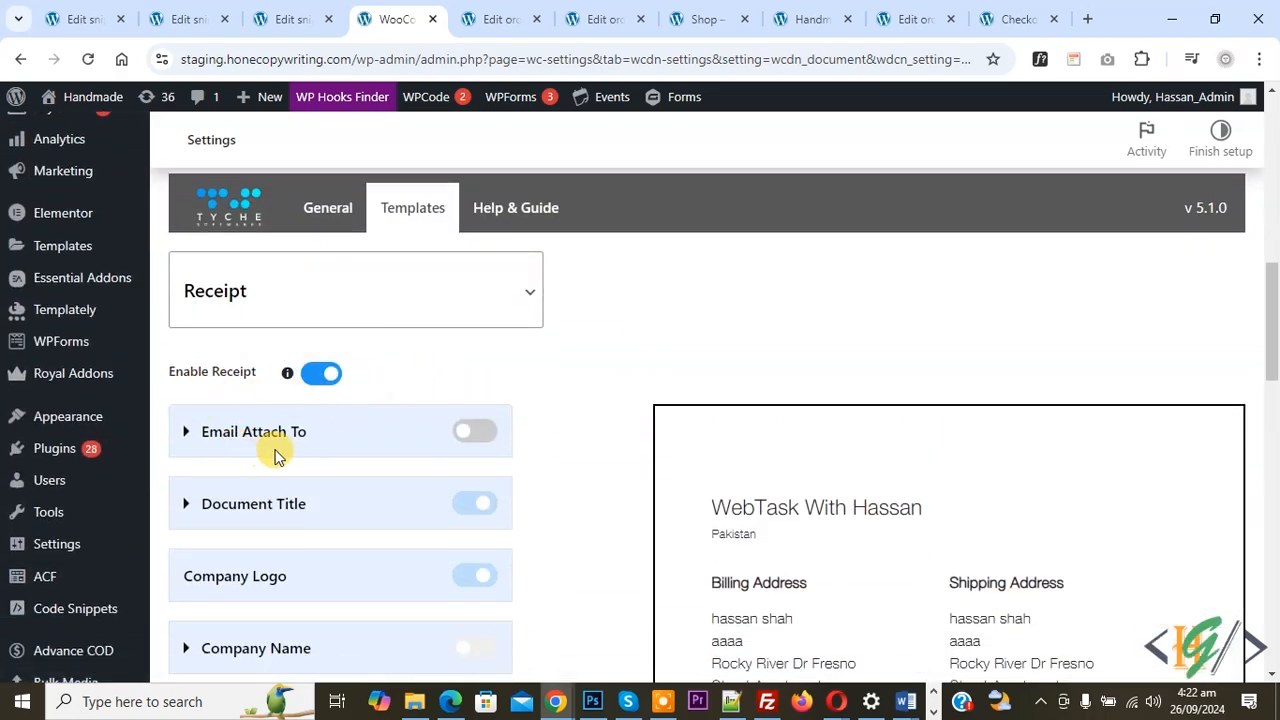
Turn off Email Attach To for receipts and review the receipt preview
left_click(474, 432)
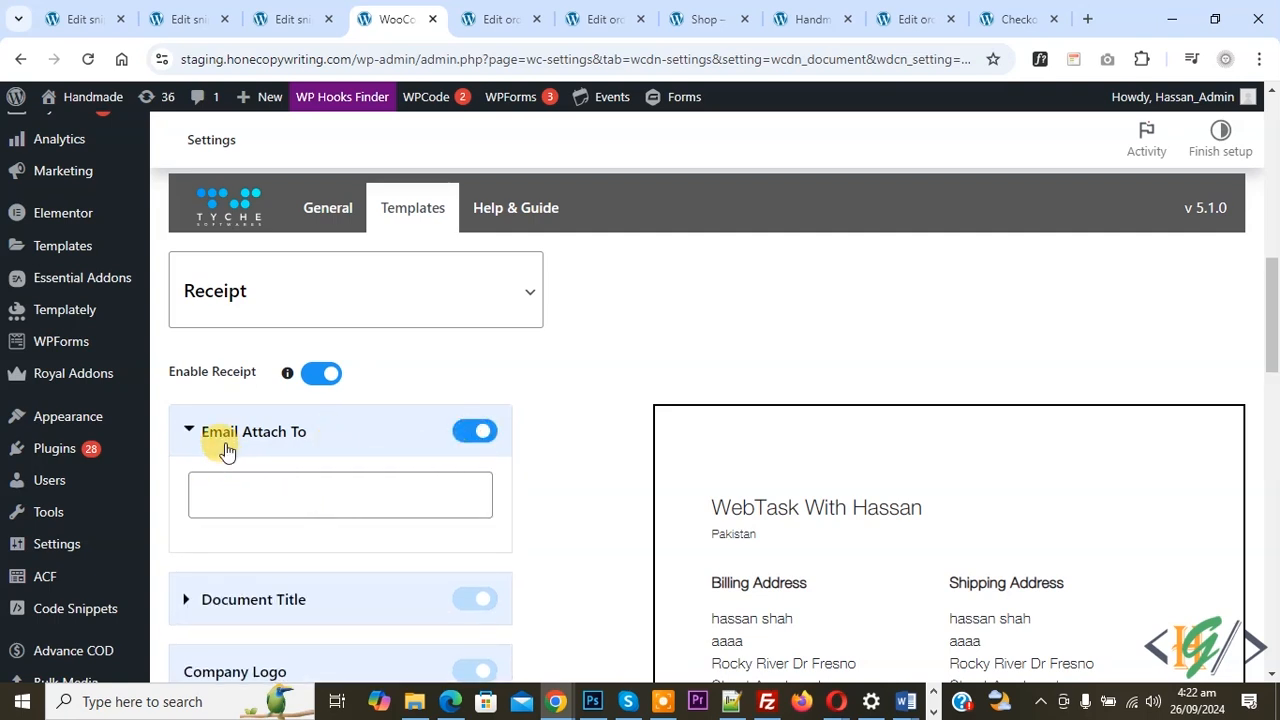
mouse_move(250, 448)
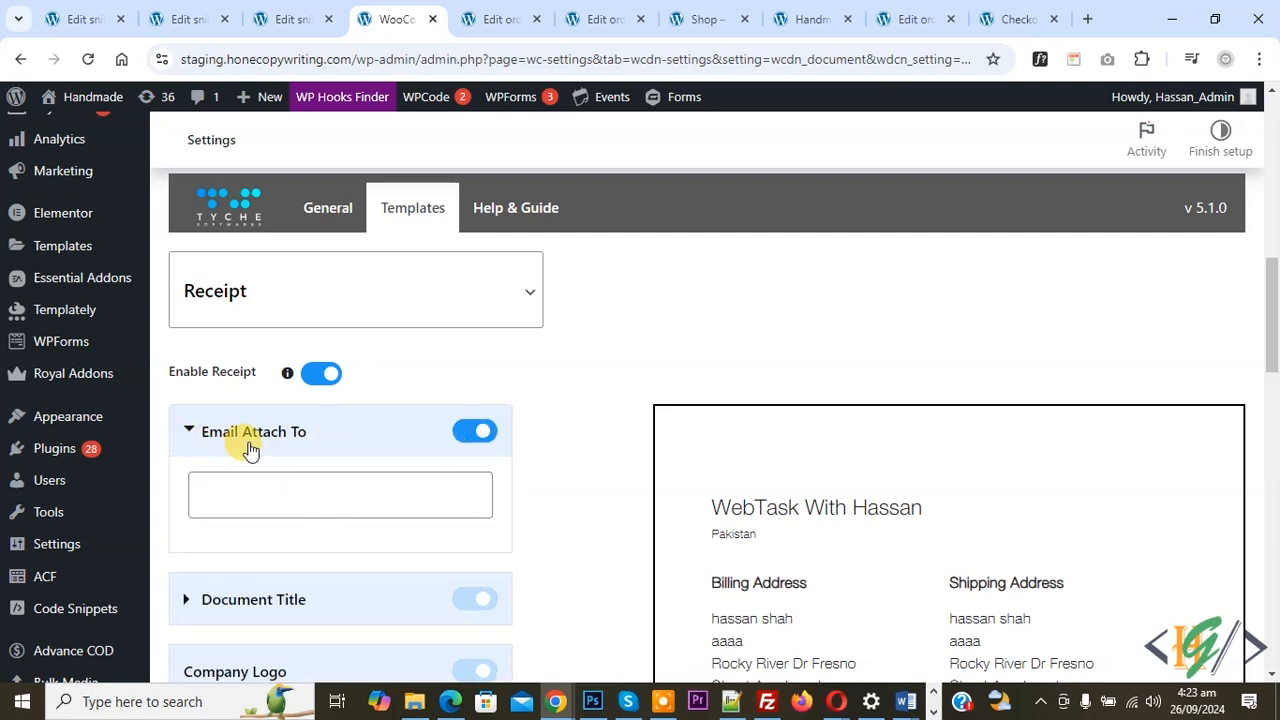
left_click(476, 430)
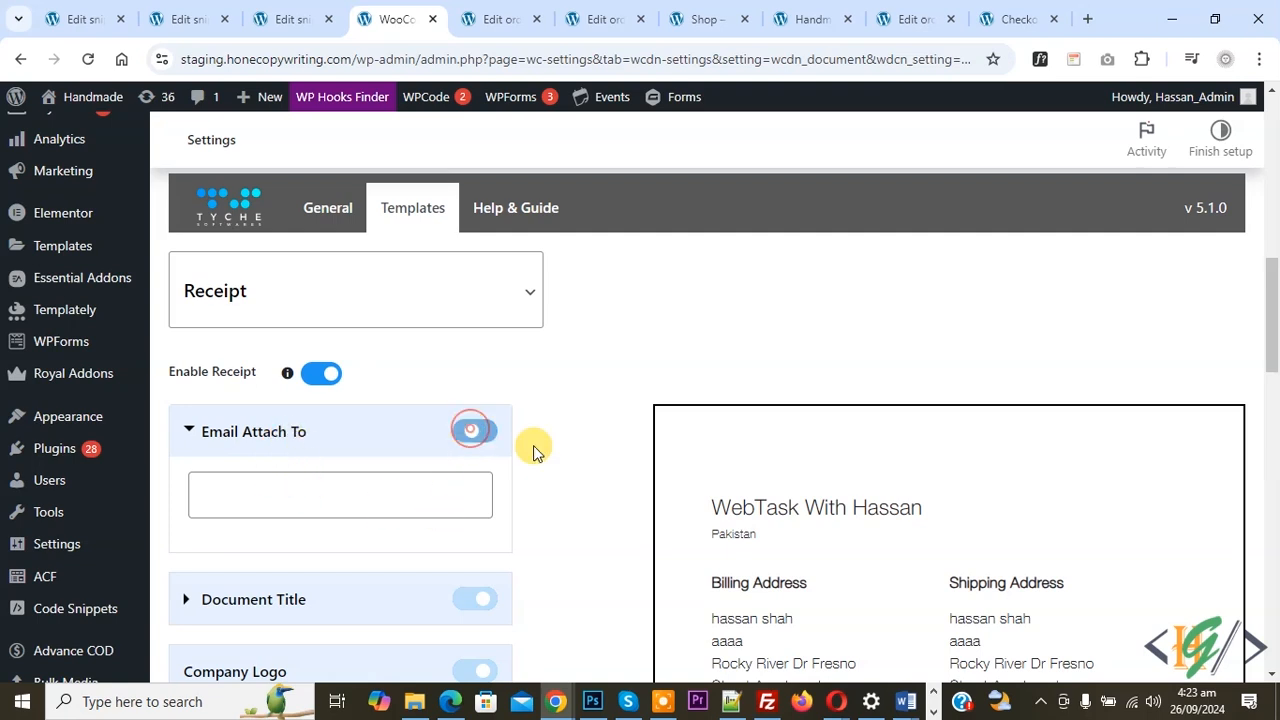
scroll("down", 3)
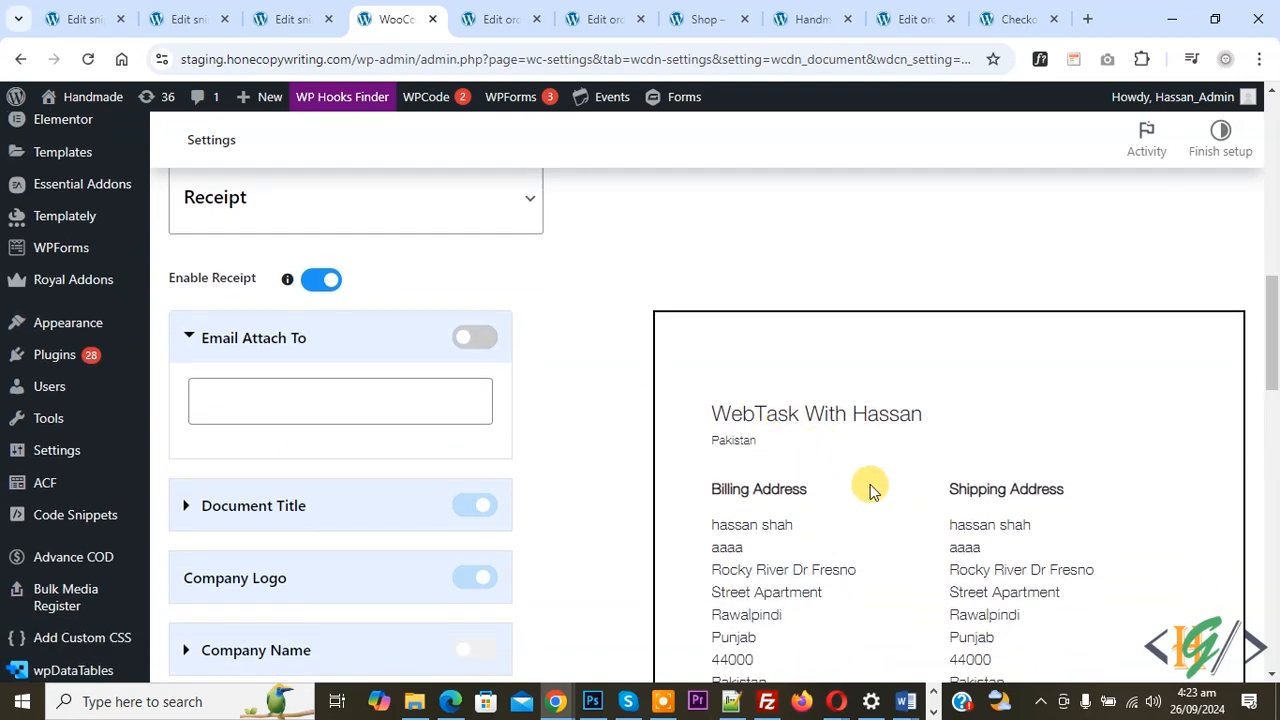
mouse_move(276, 510)
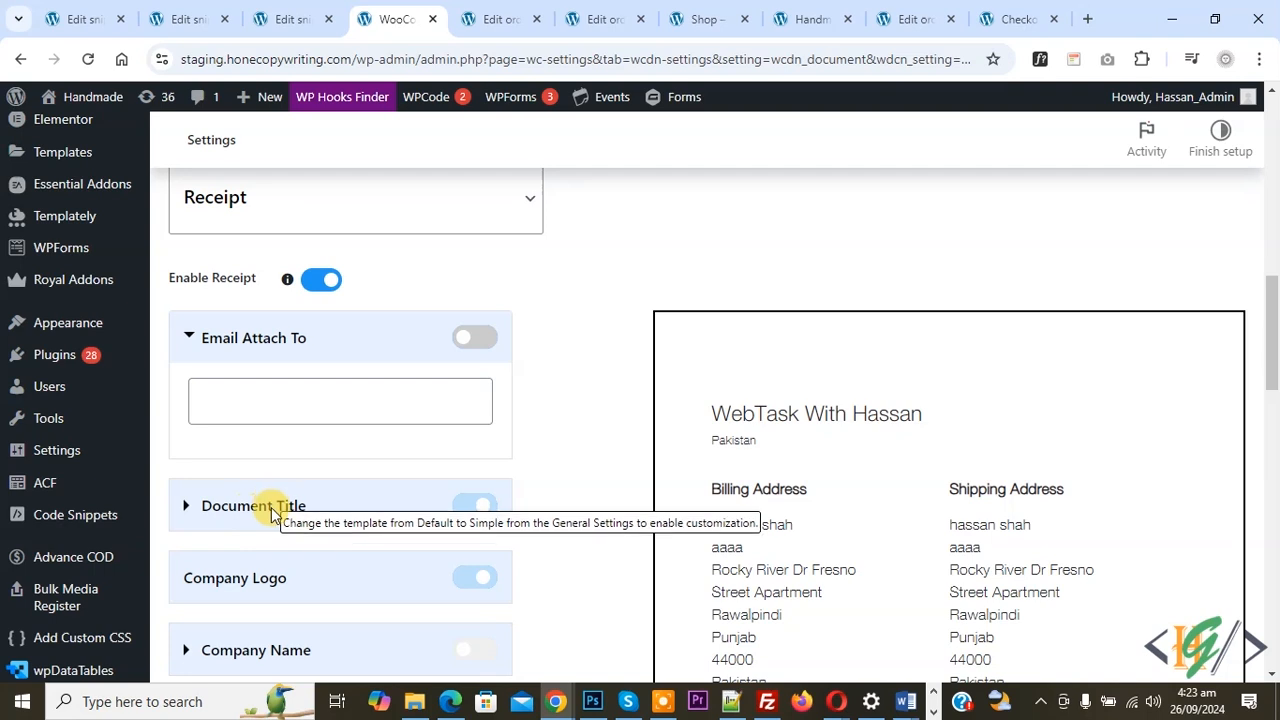
mouse_move(462, 584)
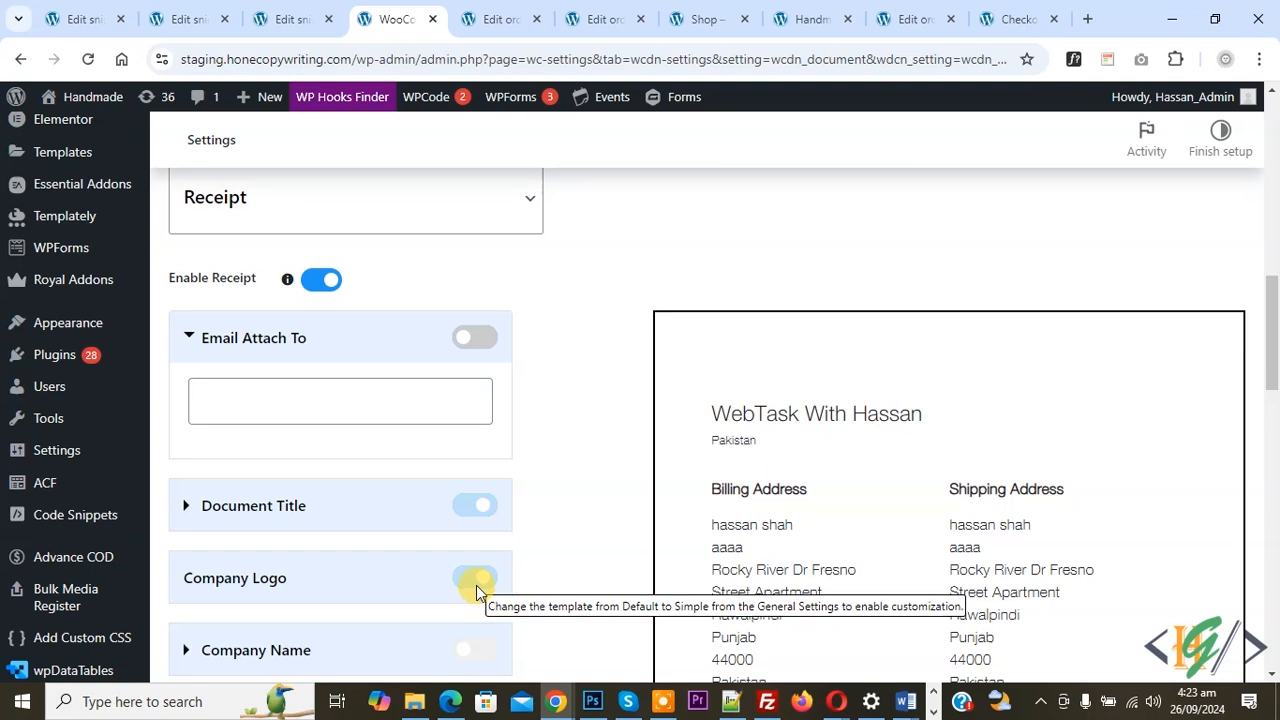
mouse_move(472, 576)
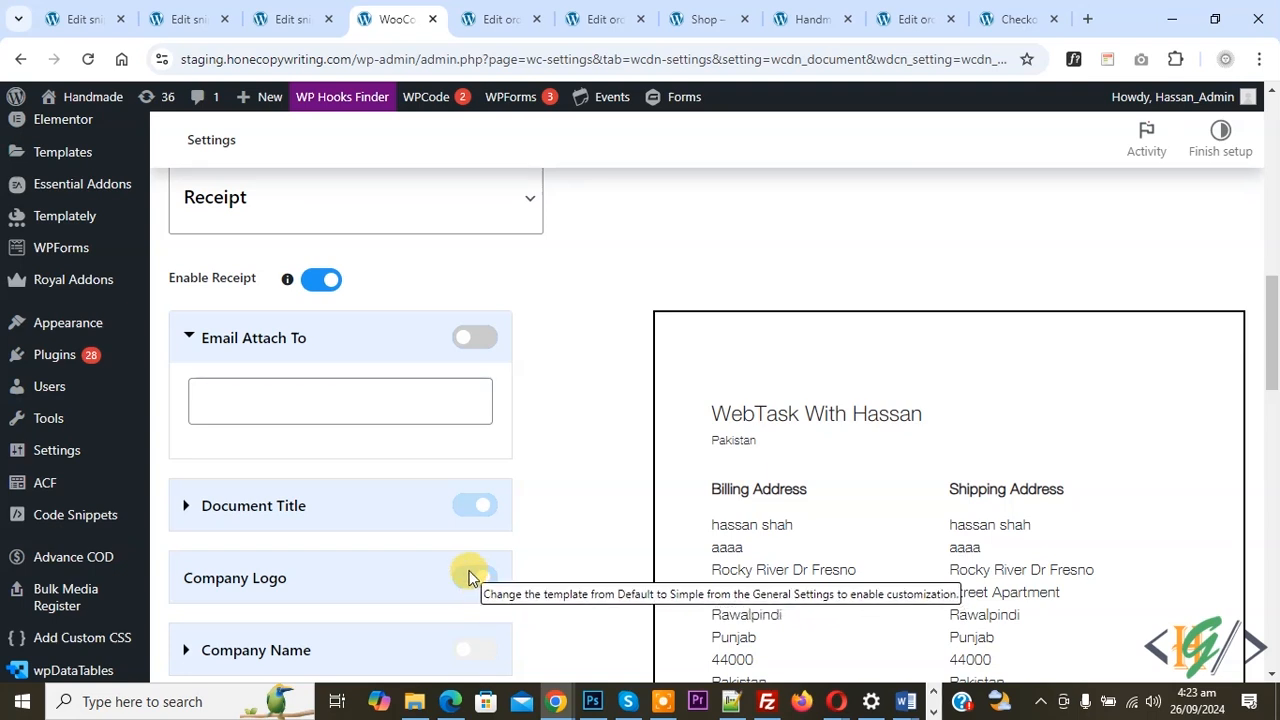
mouse_move(656, 300)
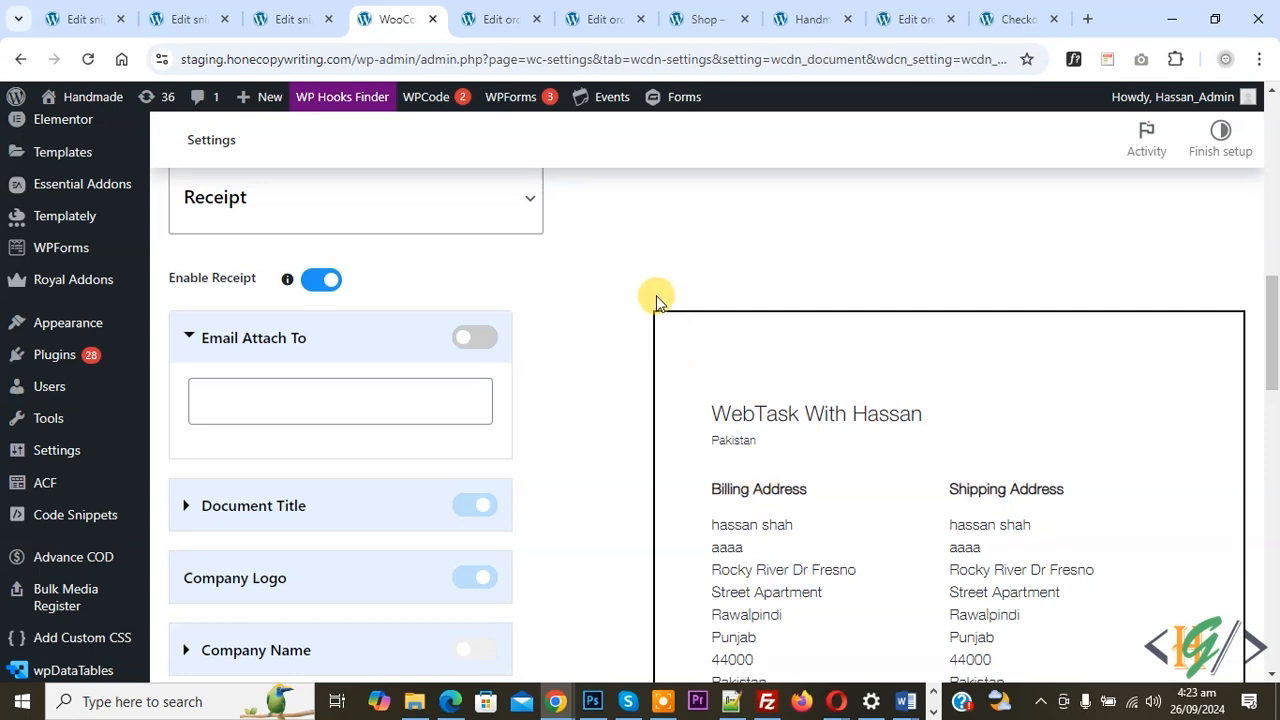
Print the receipt for the single order from its Order Printing box
left_click(500, 20)
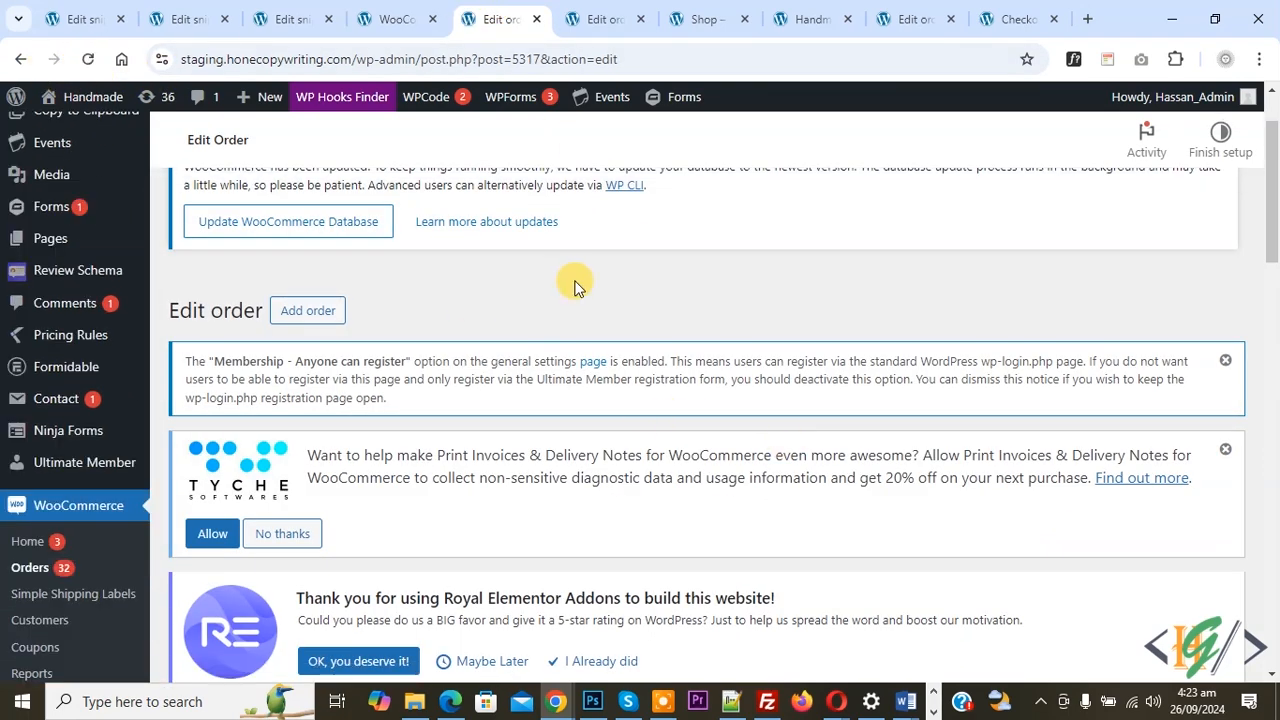
scroll("down", 3)
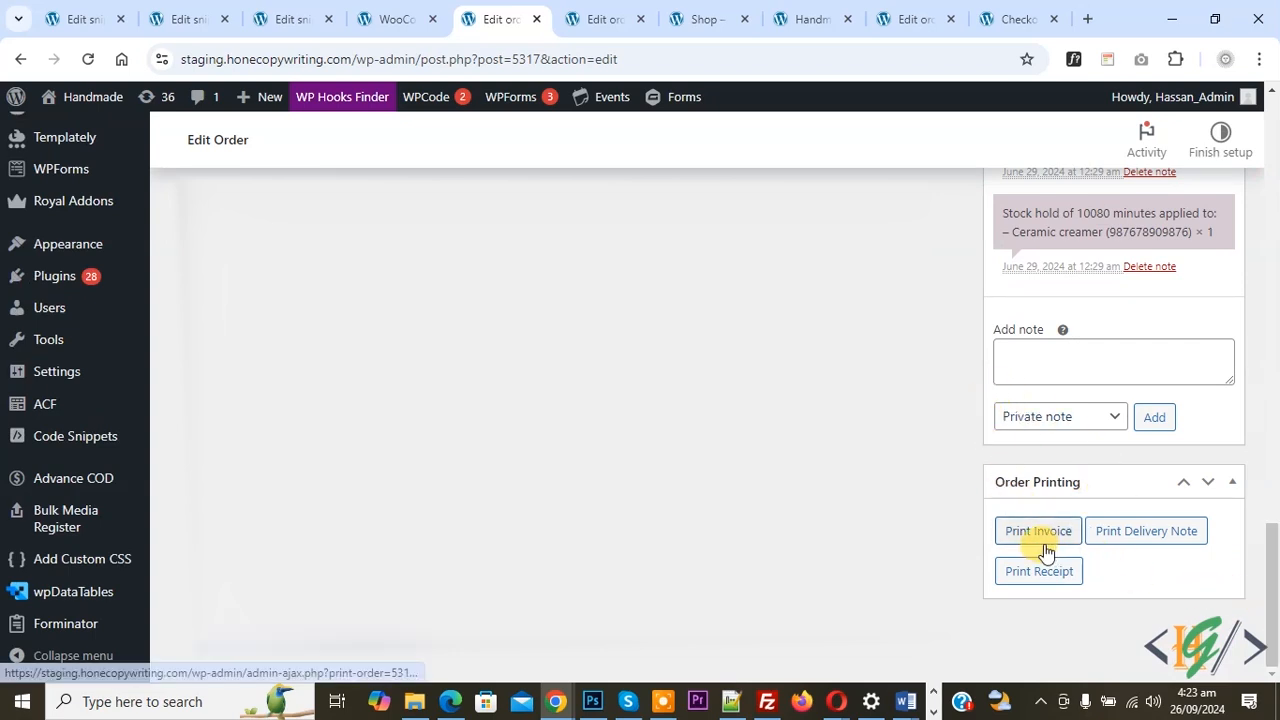
mouse_move(1142, 540)
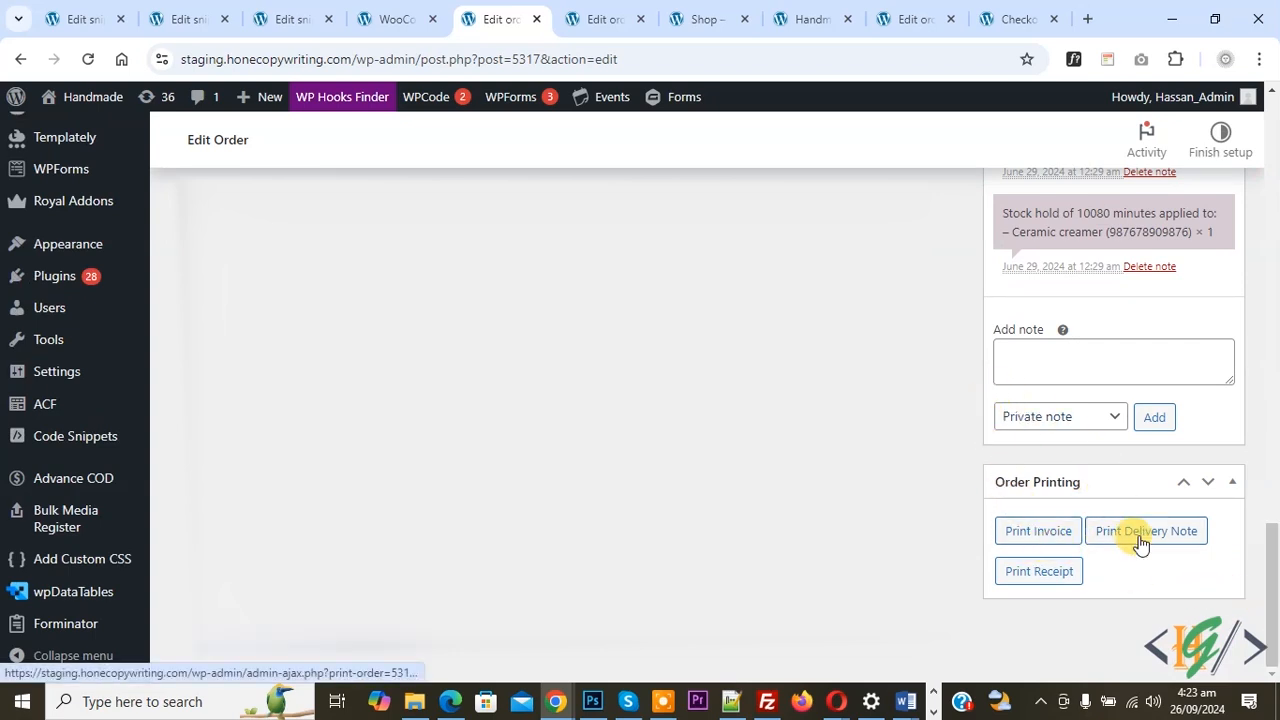
mouse_move(1038, 572)
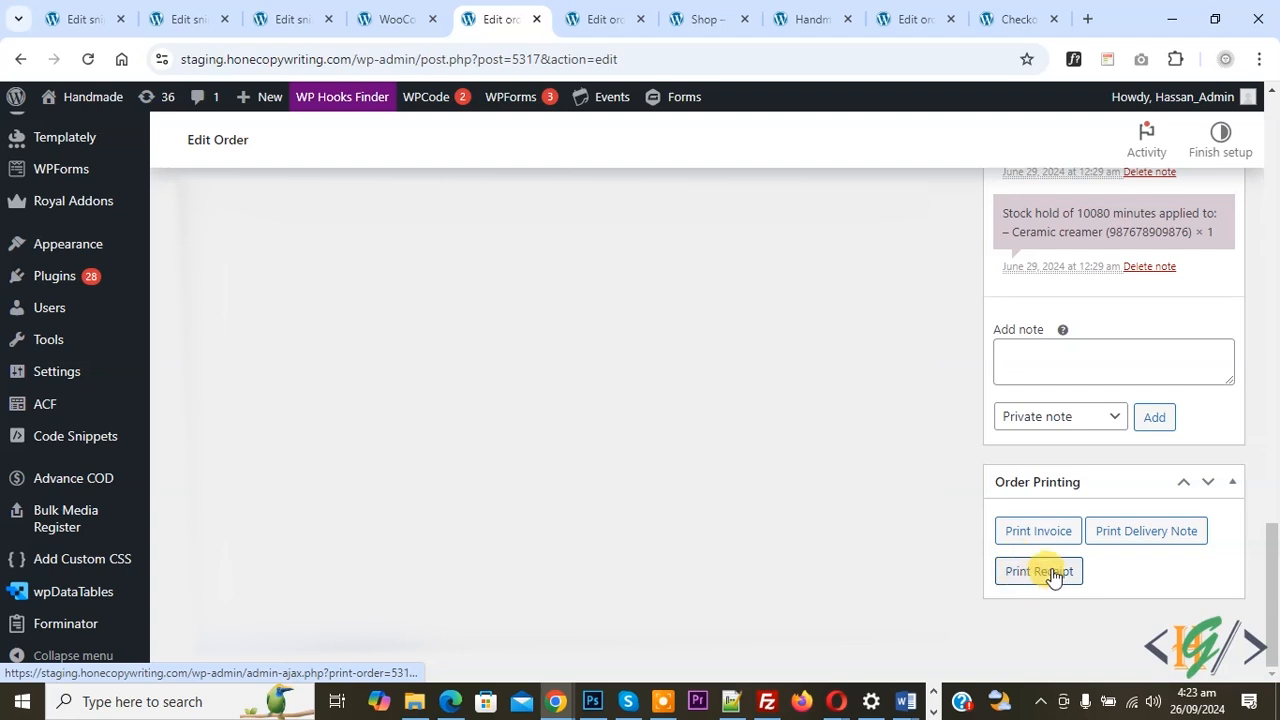
left_click(1038, 572)
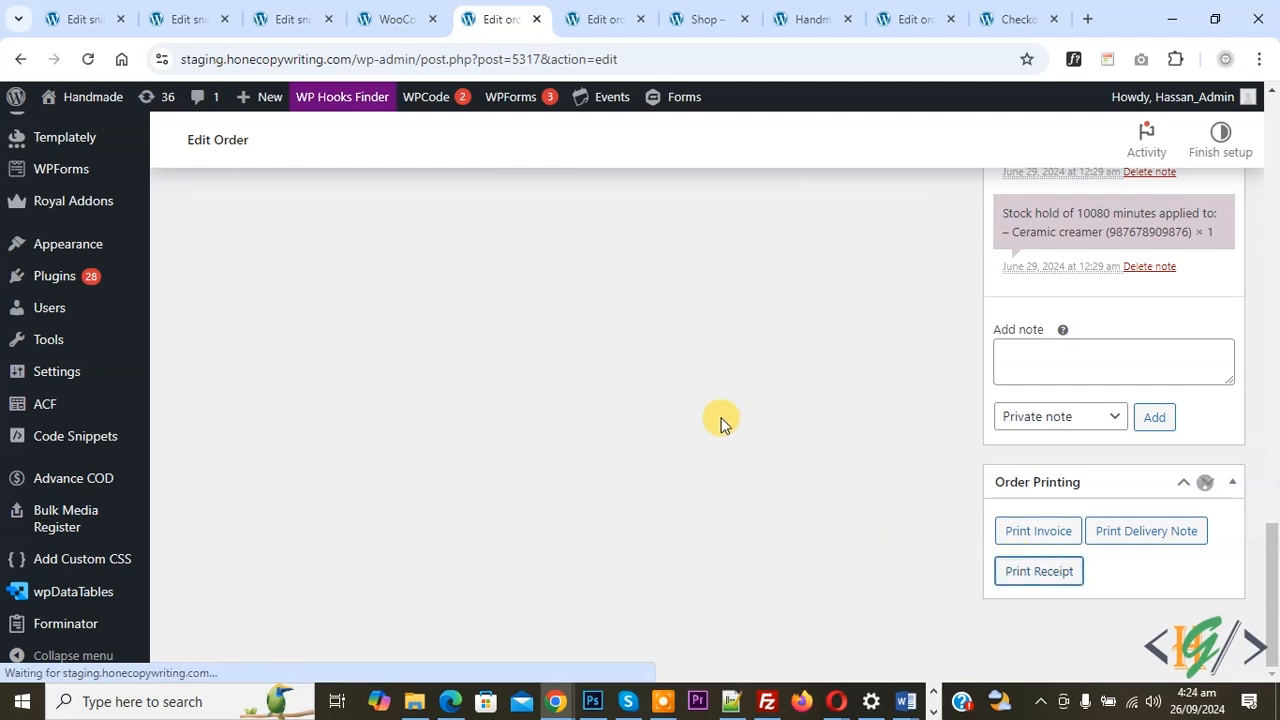
left_click(1038, 572)
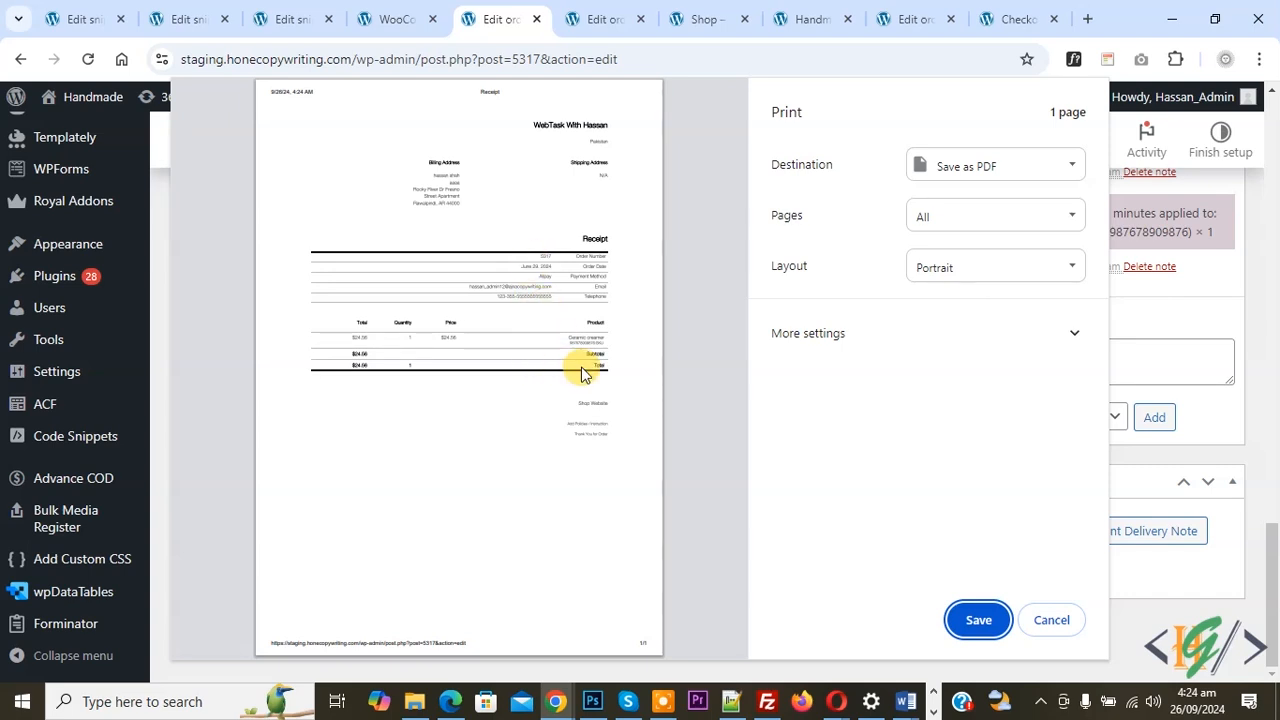
Keep Save as PDF as destination and save the single-order receipt
left_click(994, 164)
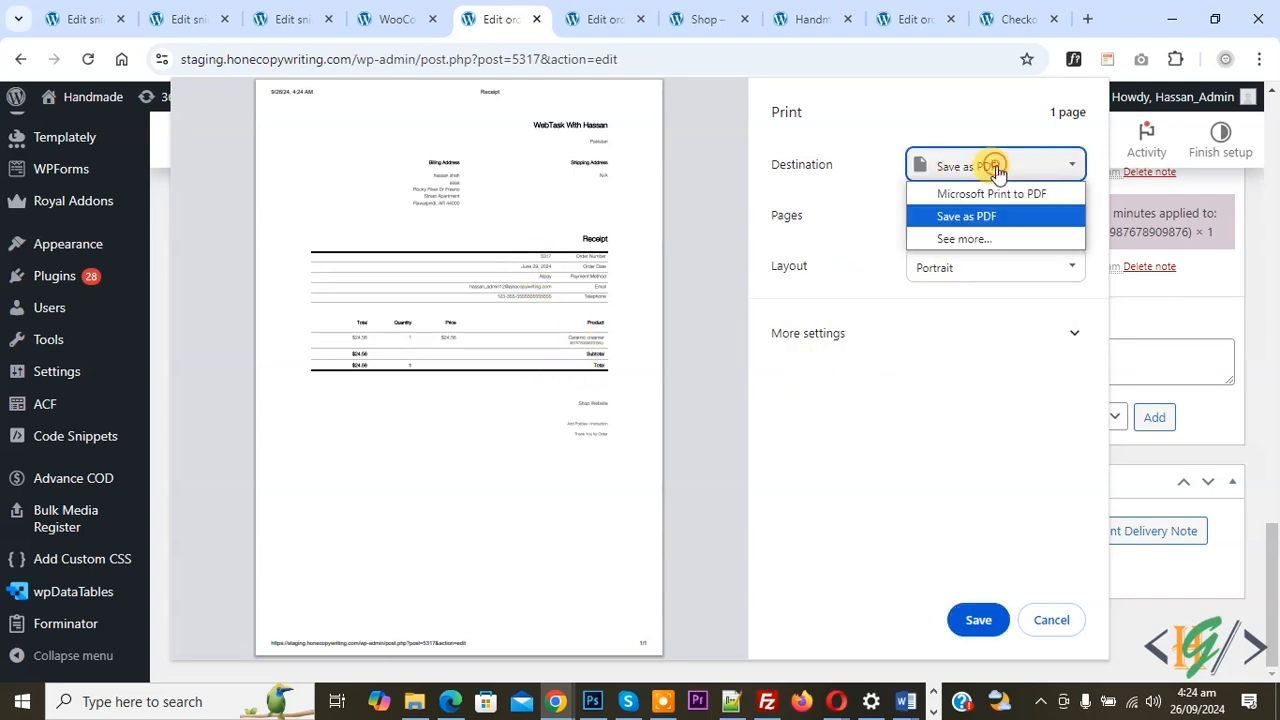
left_click(966, 216)
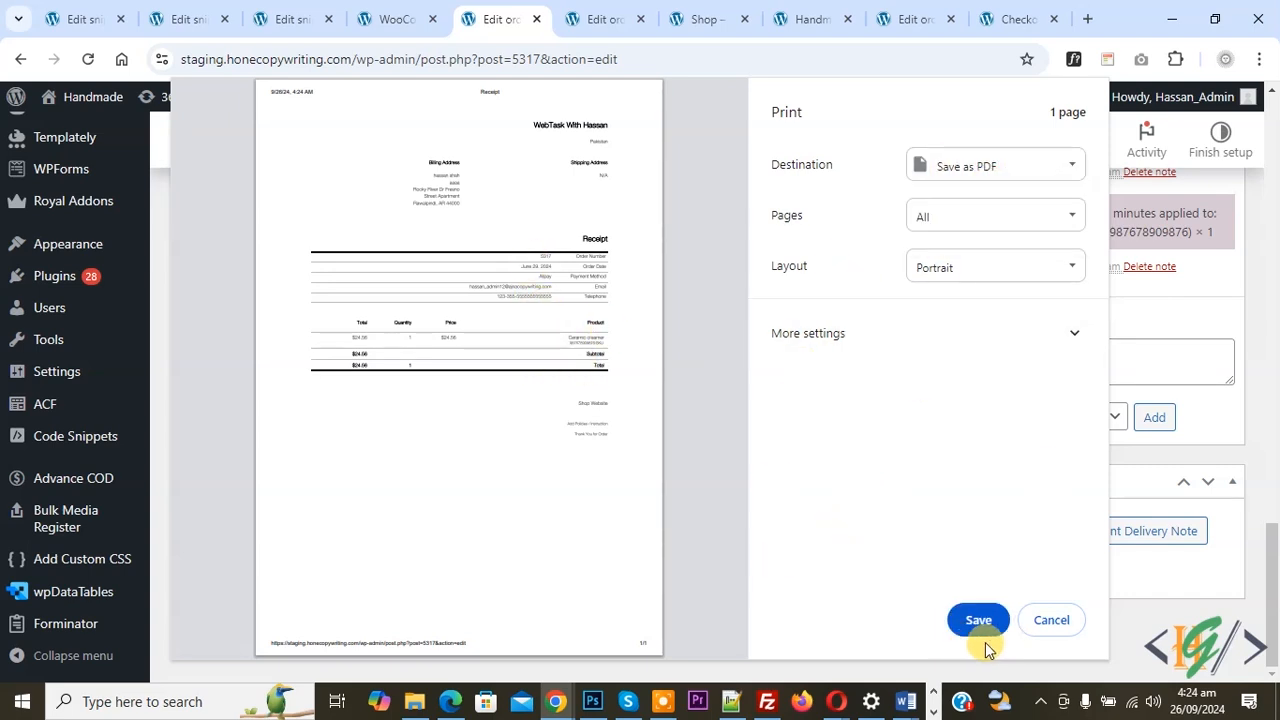
left_click(1052, 620)
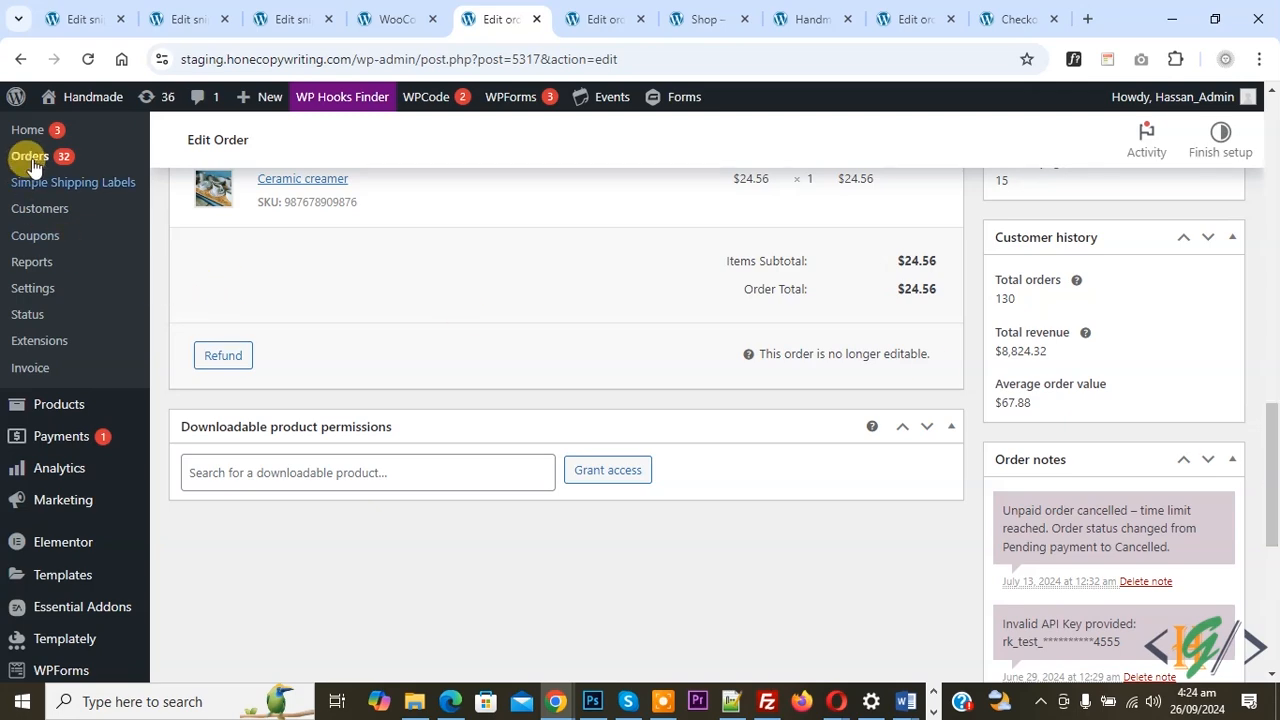
In the Orders list, tick orders #5821, #5817, #5816 and choose Print Receipt bulk action
left_click(30, 156)
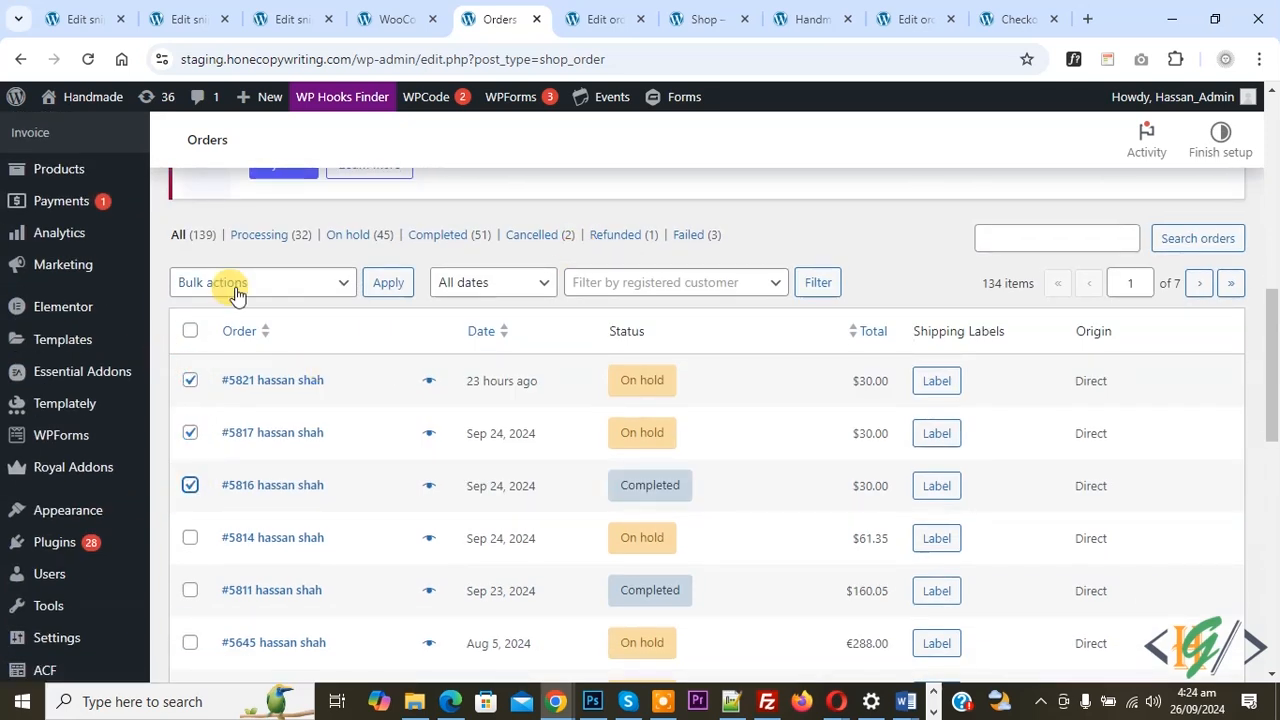
left_click(260, 282)
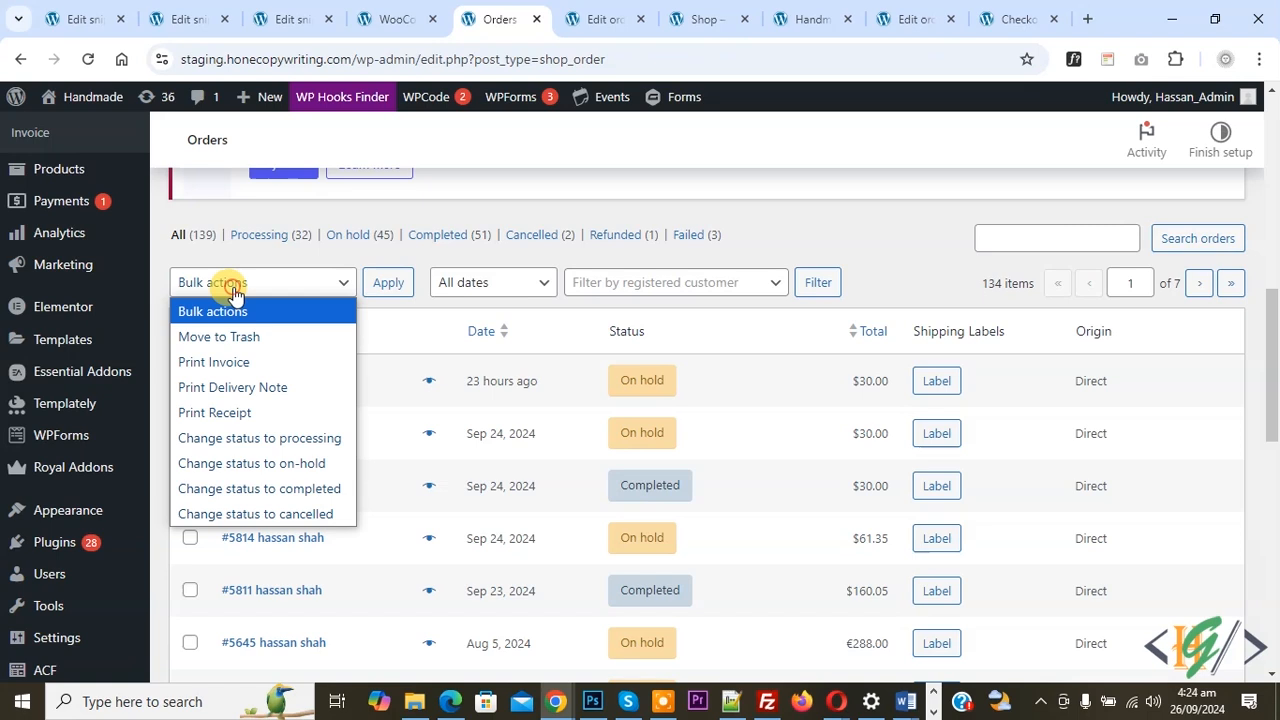
mouse_move(214, 412)
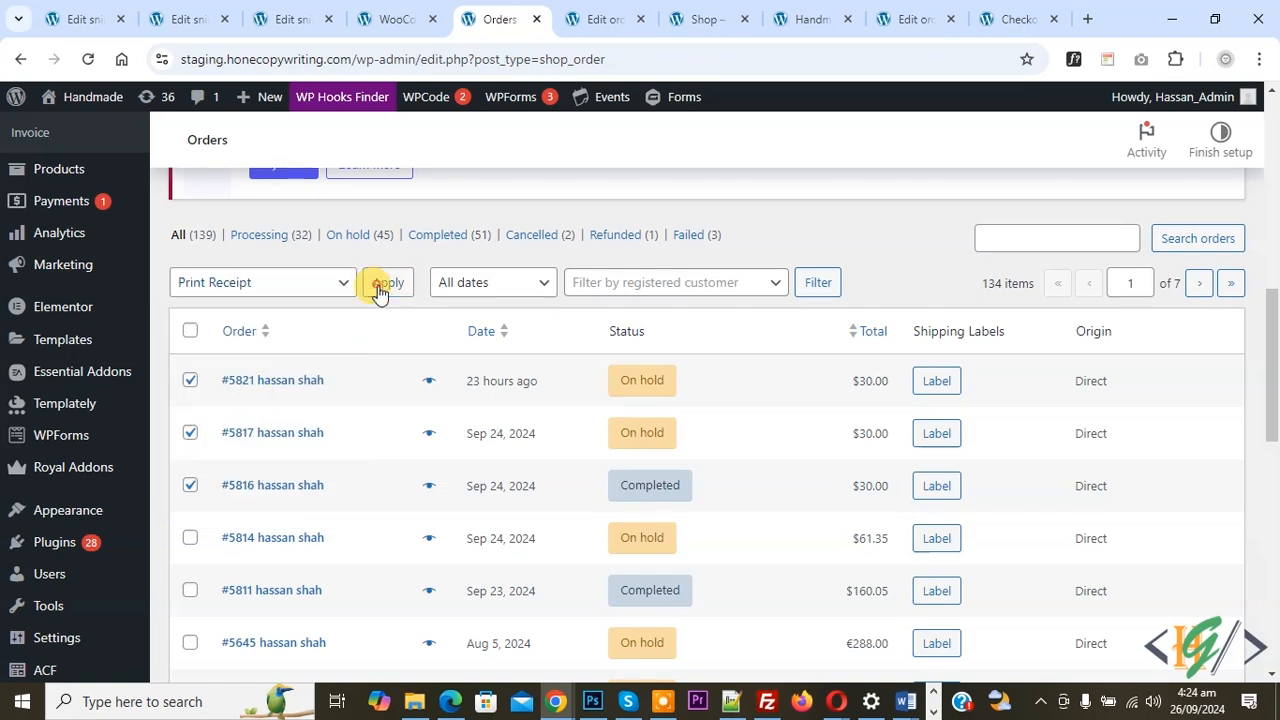
Apply the bulk Print Receipt and review the three-page receipt preview
left_click(384, 282)
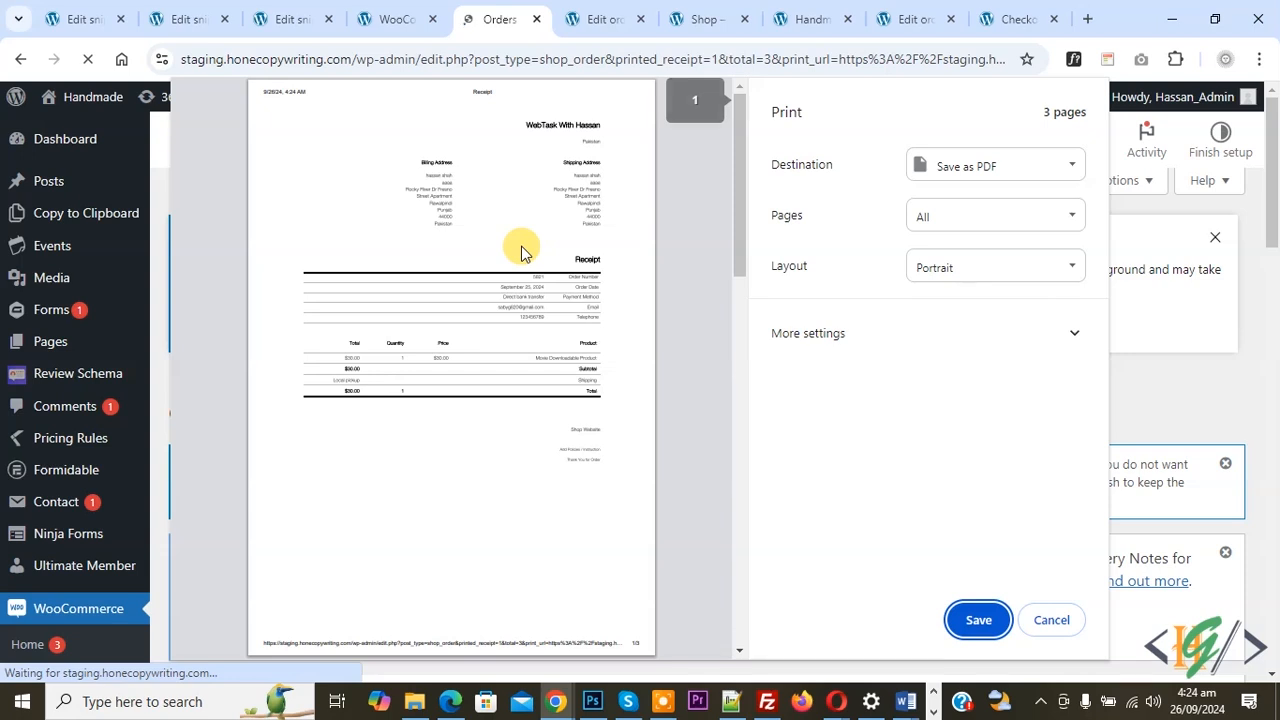
scroll("down", 3)
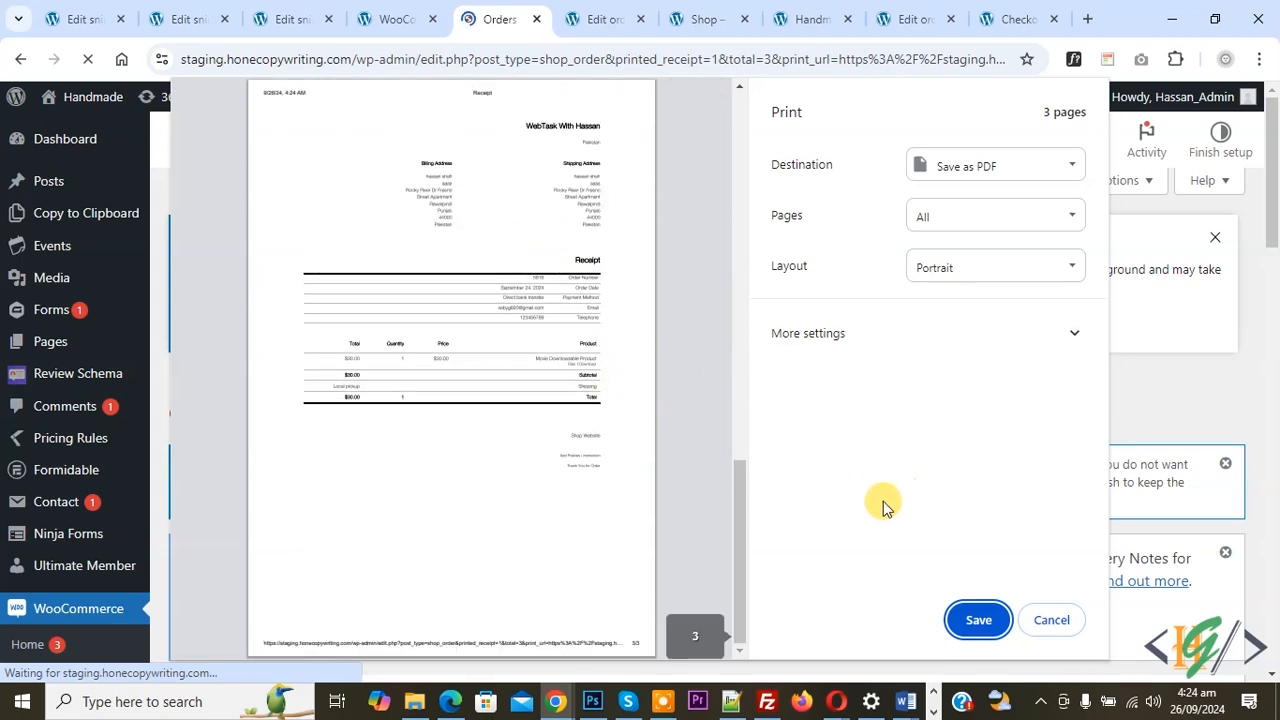
scroll("down", 3)
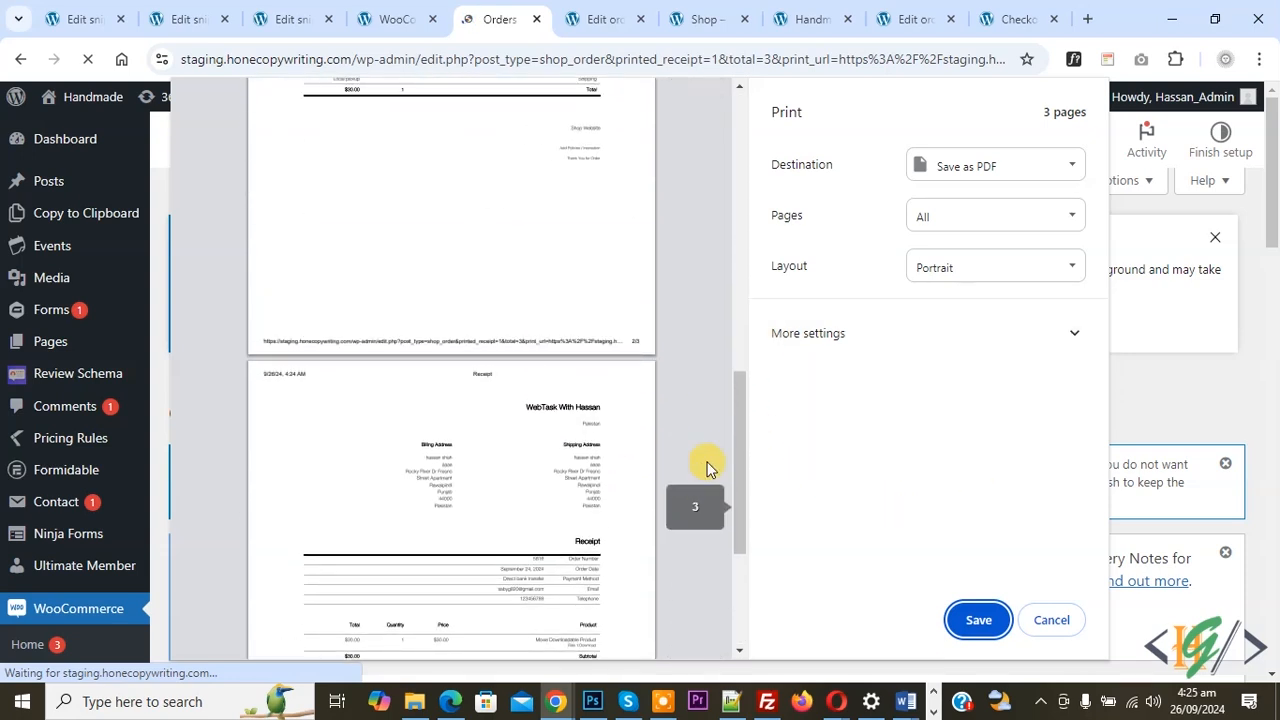